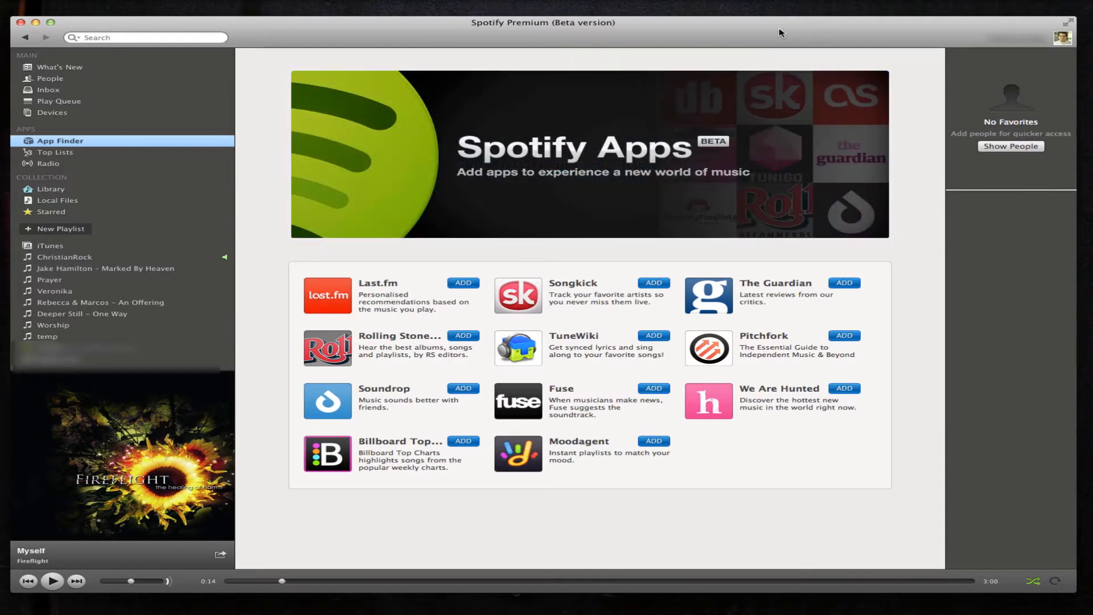
{"action": "mouse_move", "coordinate": [420, 127]}
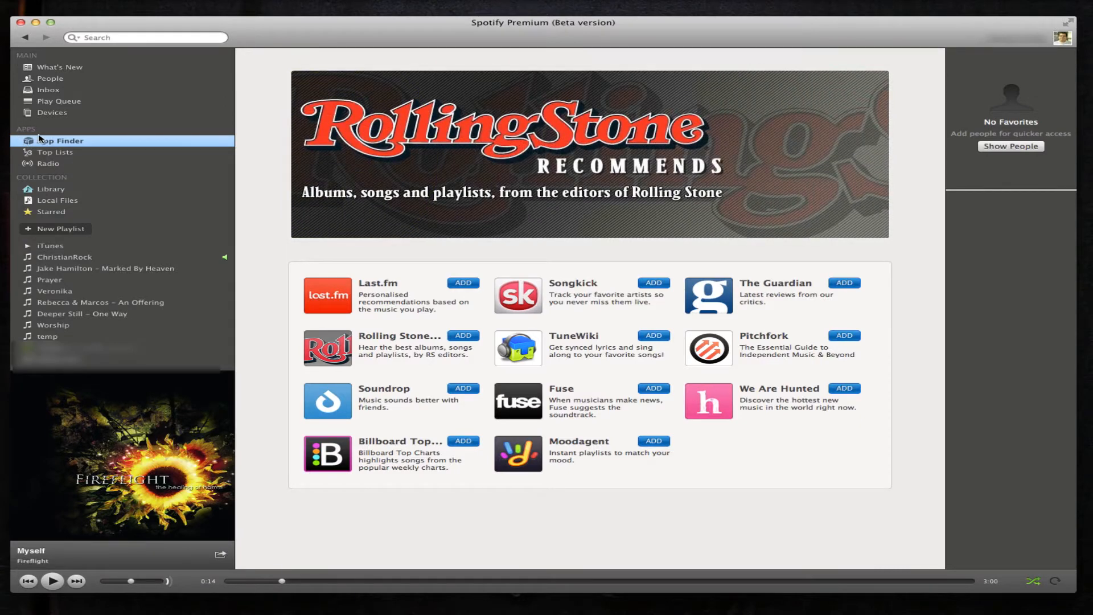
{"action": "mouse_move", "coordinate": [59, 142]}
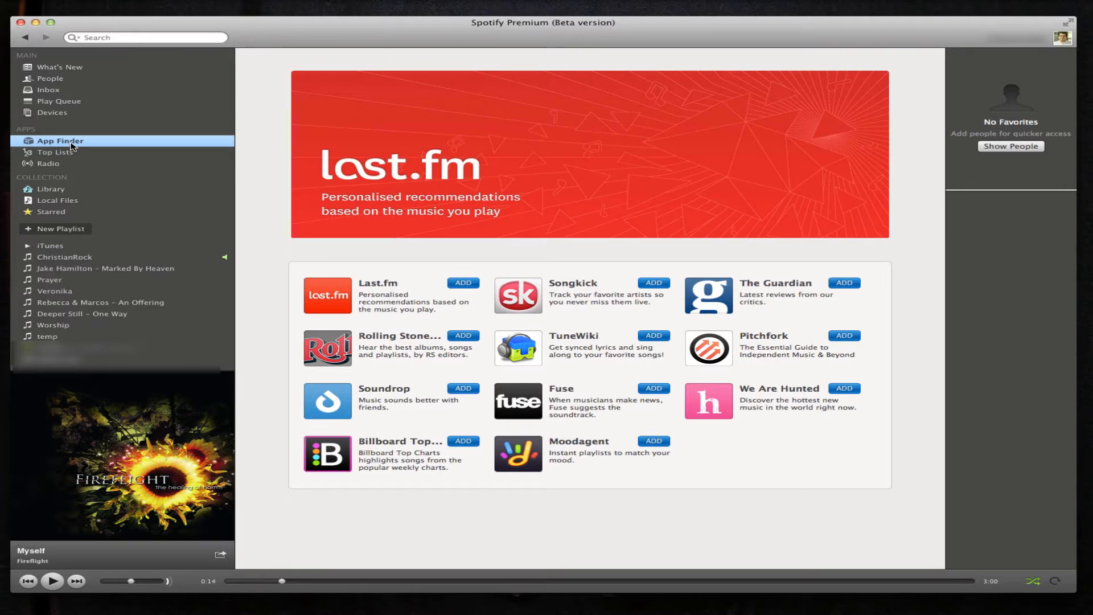
{"action": "mouse_move", "coordinate": [263, 267]}
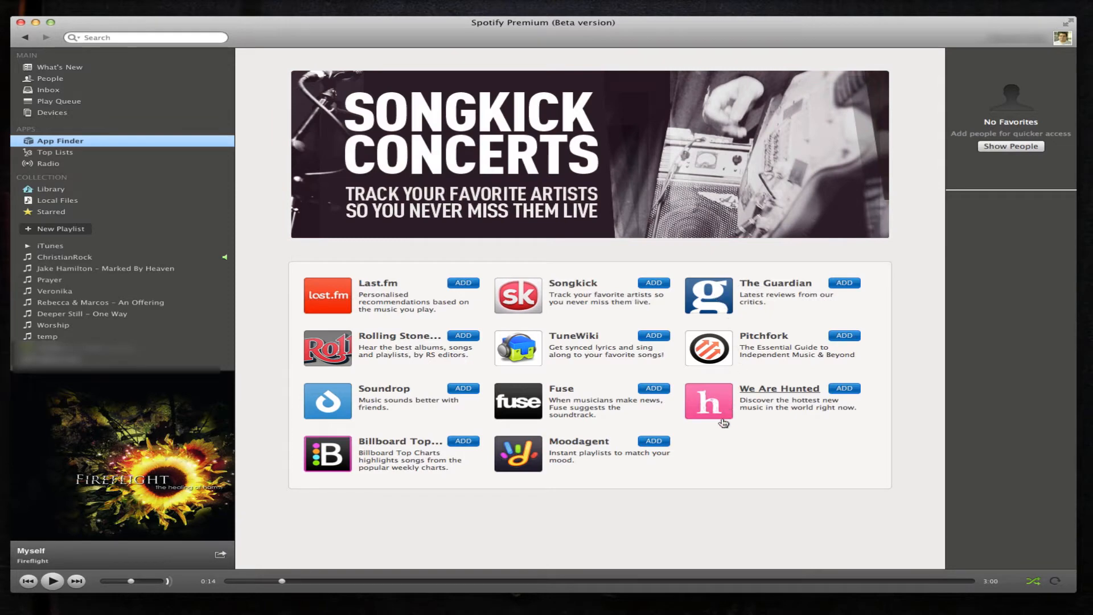
{"action": "mouse_move", "coordinate": [723, 423]}
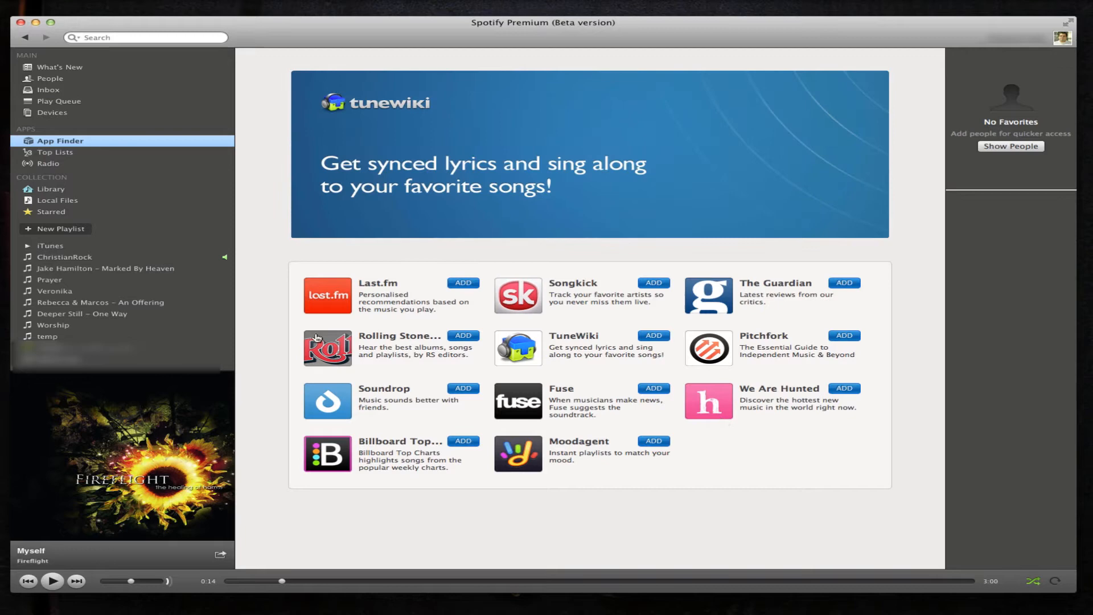
- Add the remaining App Finder apps, from Last.fm and Rolling Stone to Guardian and We Are Hunted
{"action": "left_click", "coordinate": [462, 283]}
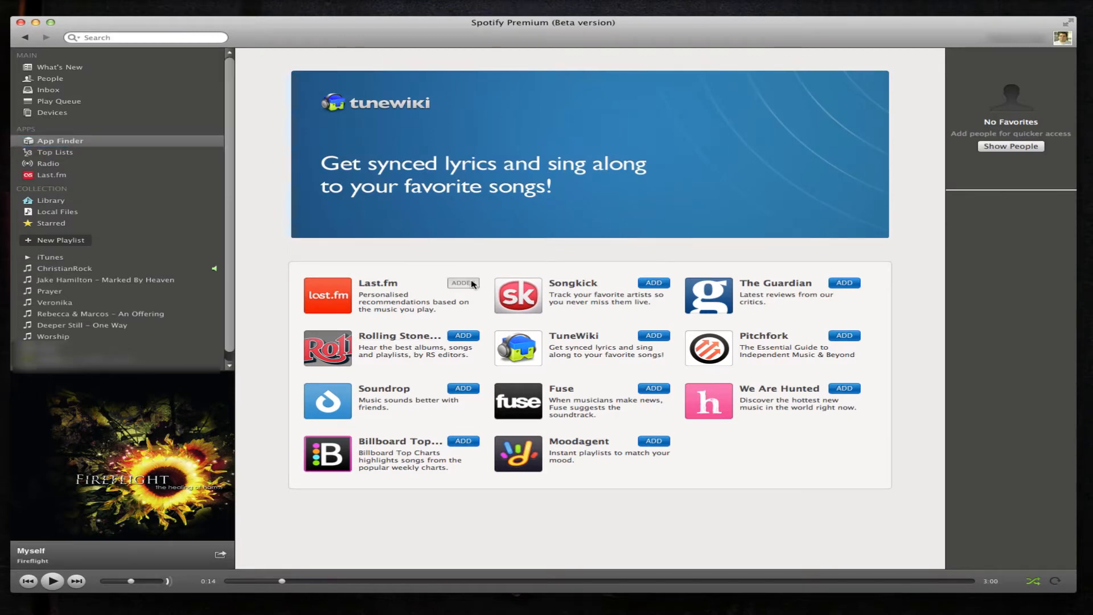
{"action": "left_click", "coordinate": [462, 283]}
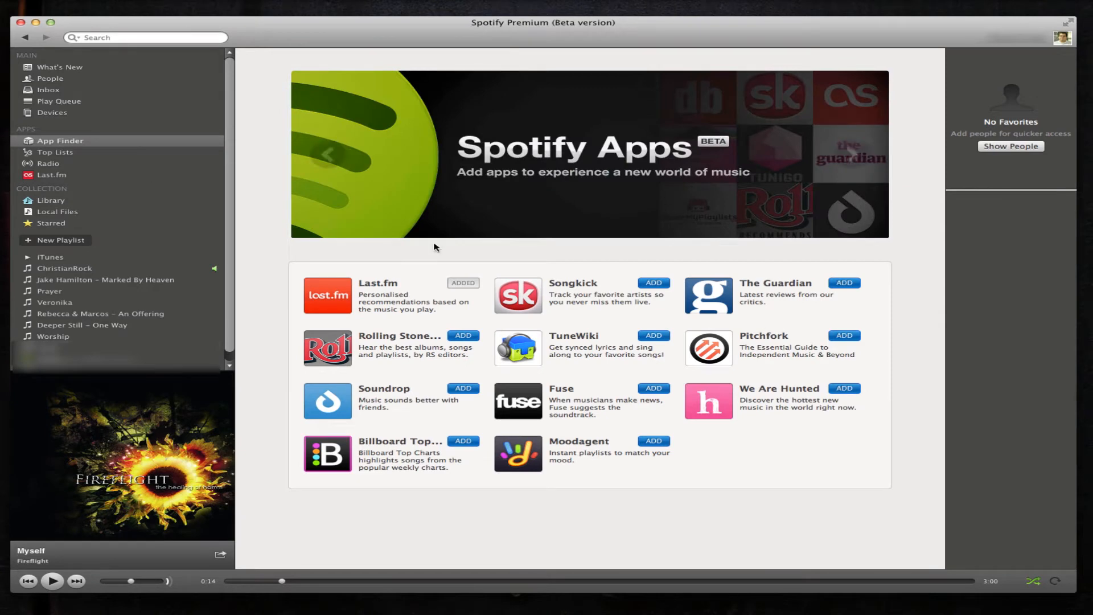
{"action": "left_click", "coordinate": [463, 335]}
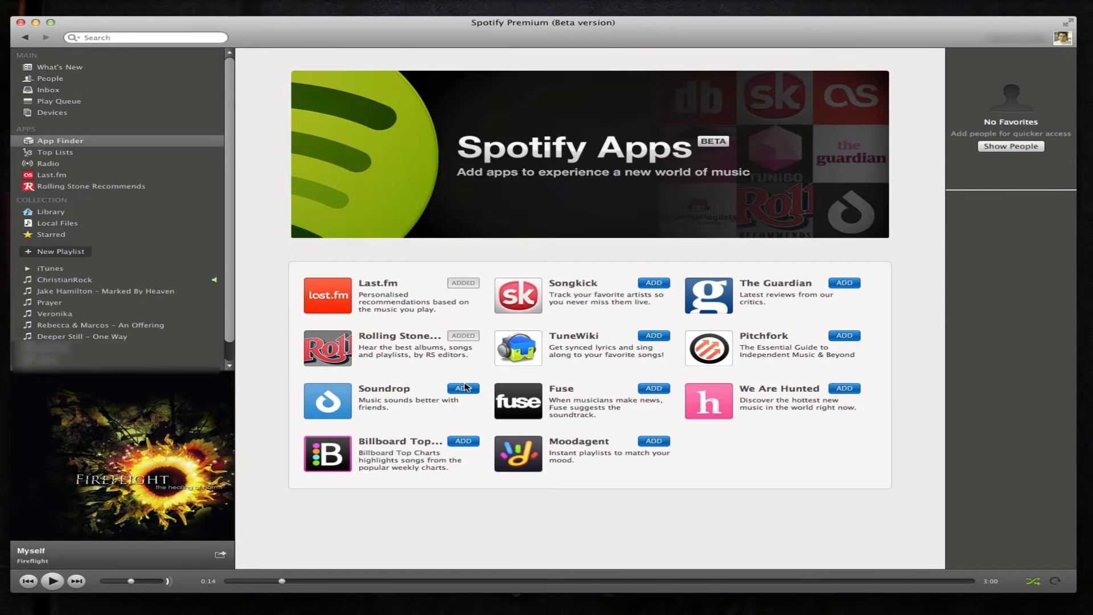
{"action": "left_click", "coordinate": [463, 389]}
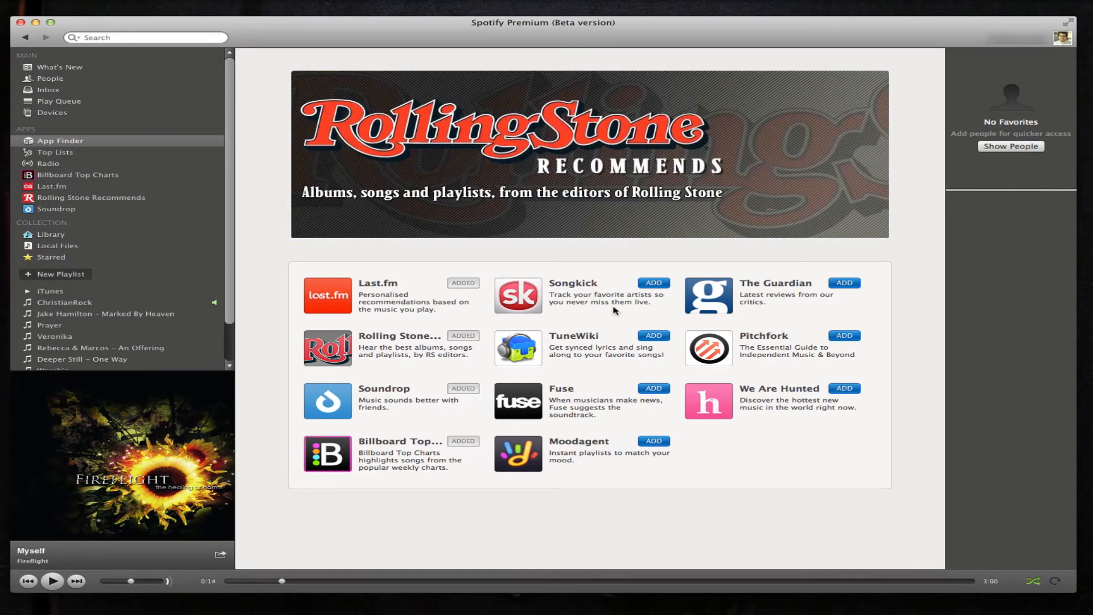
{"action": "left_click", "coordinate": [653, 282]}
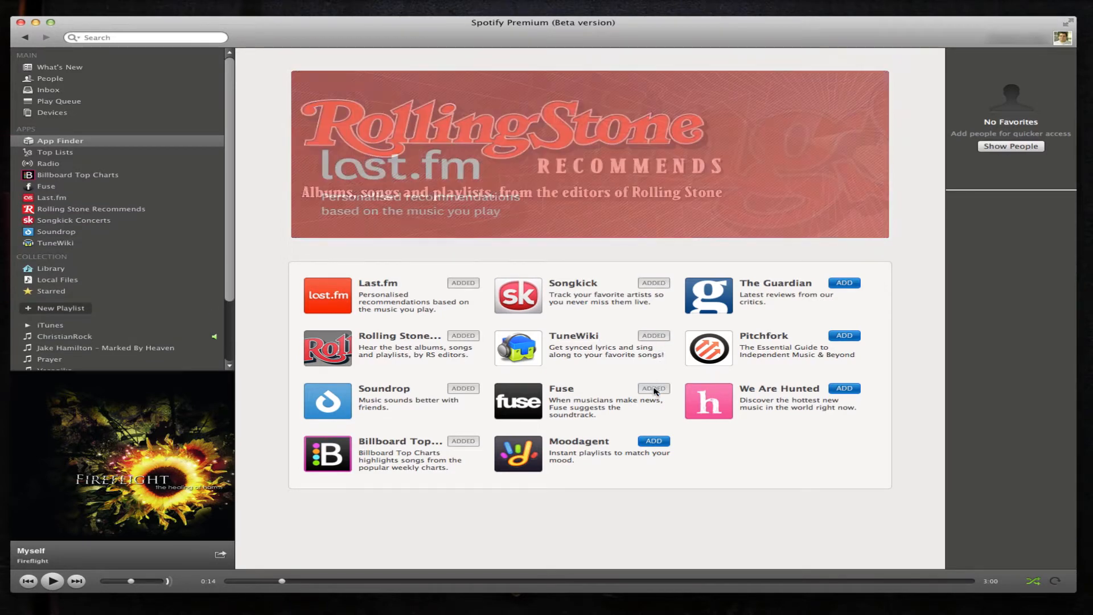
{"action": "left_click", "coordinate": [653, 440]}
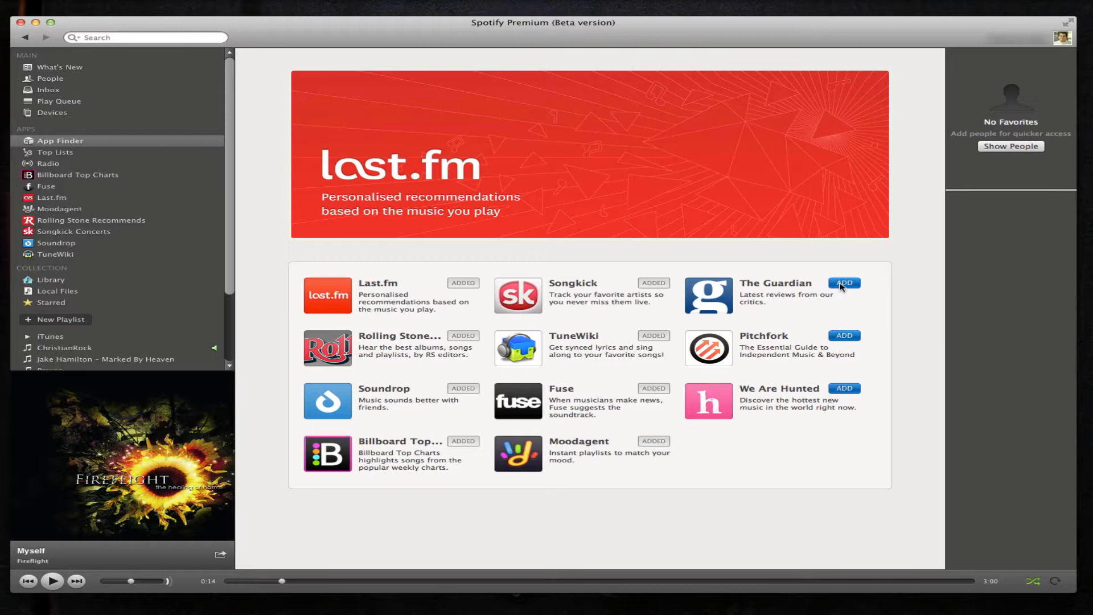
{"action": "left_click", "coordinate": [843, 282]}
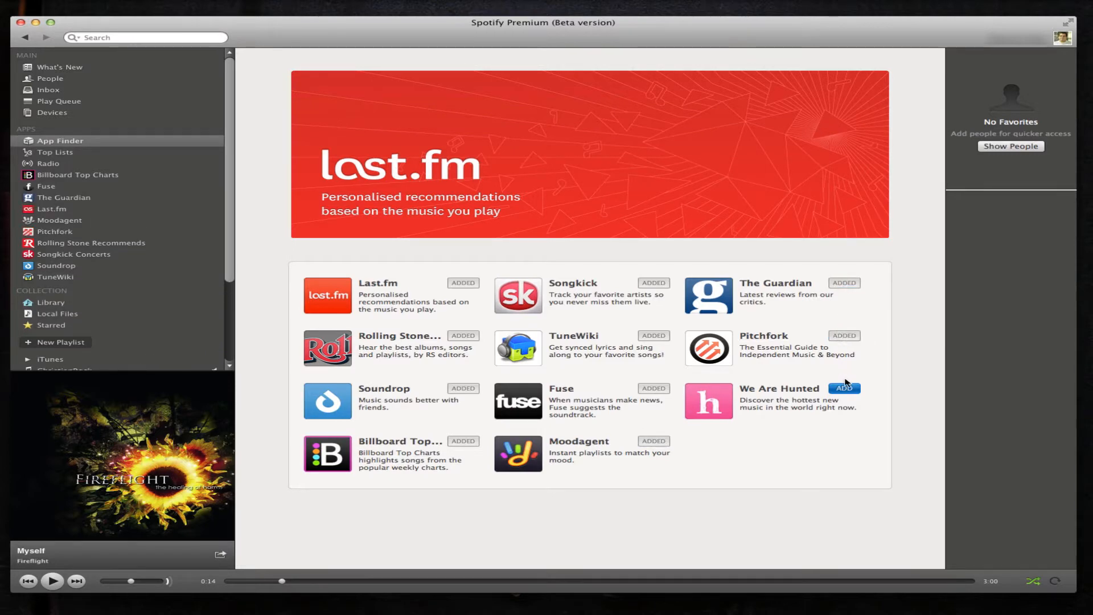
{"action": "left_click", "coordinate": [844, 388]}
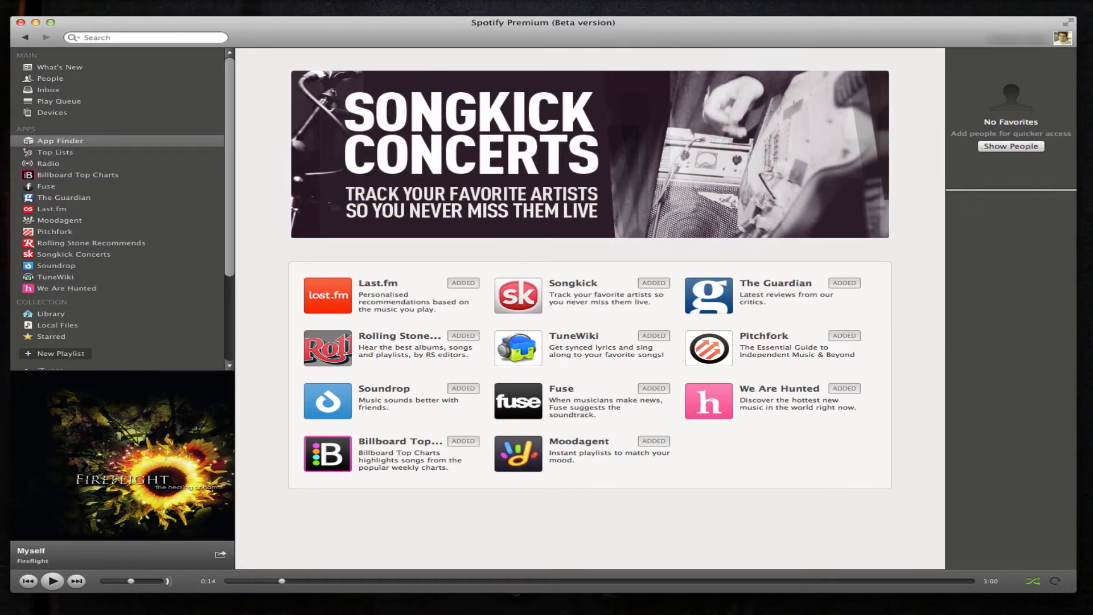
{"action": "mouse_move", "coordinate": [74, 181]}
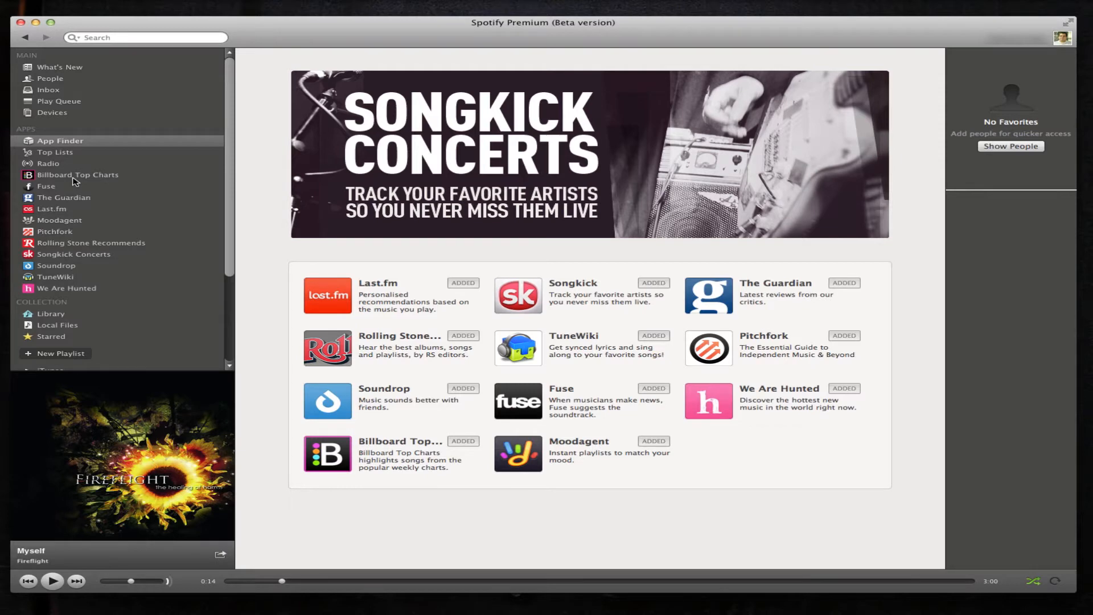
- Open Billboard Top Charts and scroll through the Hot 100 and Billboard 200 charts, then back up
{"action": "left_click", "coordinate": [78, 174]}
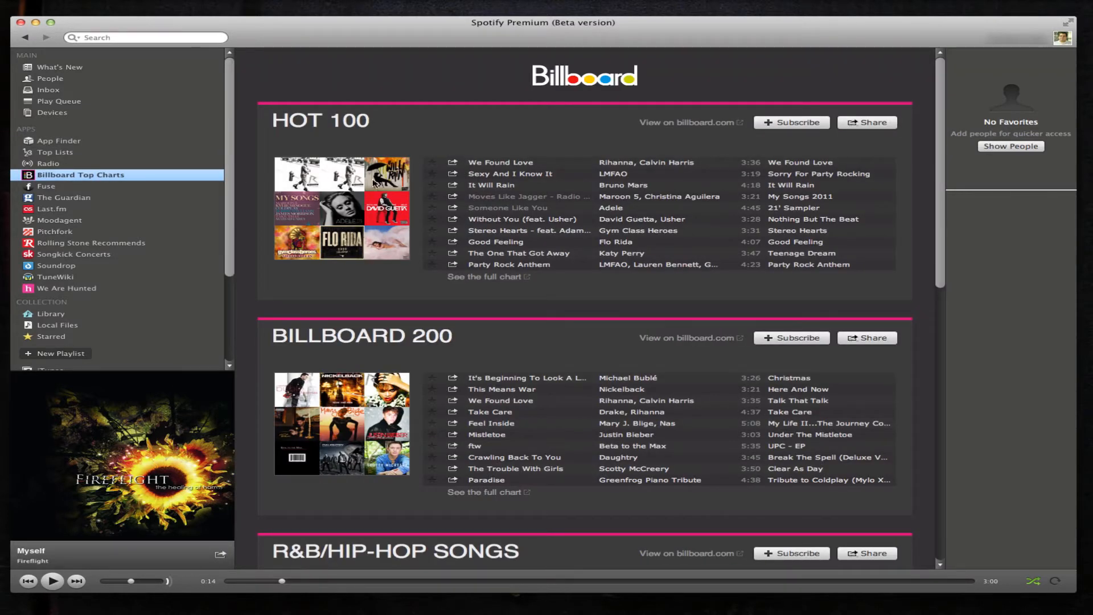
{"action": "scroll", "scroll_direction": "down", "scroll_amount": 3}
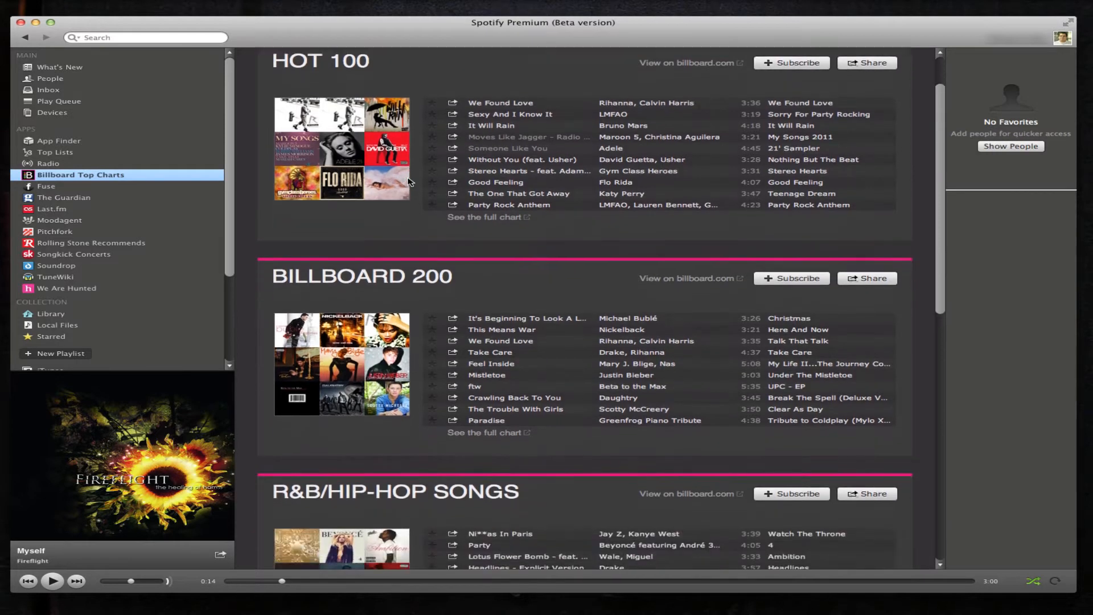
{"action": "scroll", "scroll_direction": "down", "scroll_amount": 3}
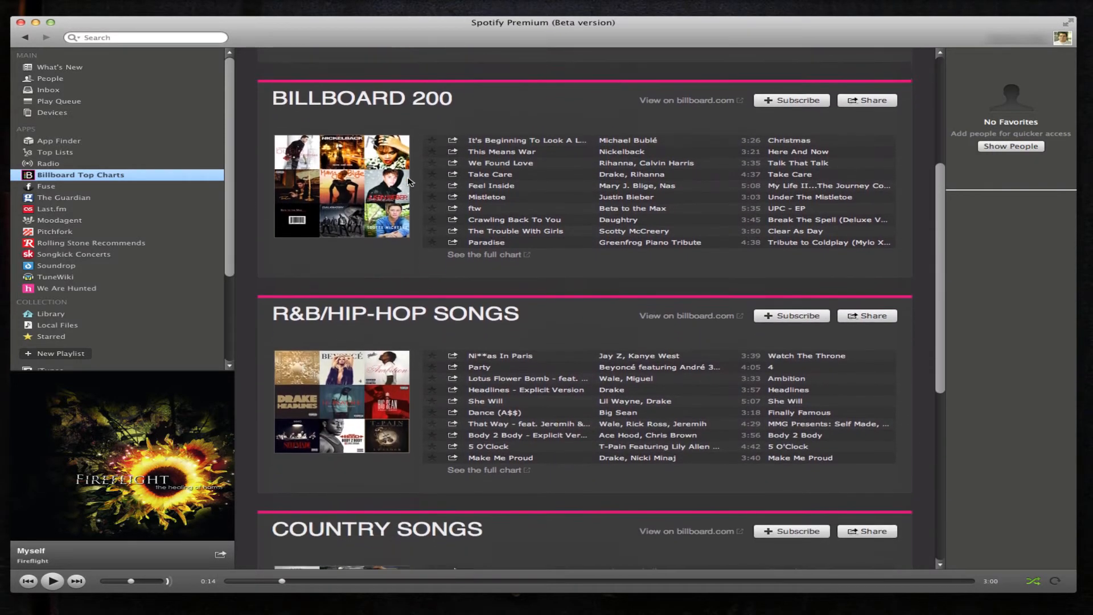
{"action": "scroll", "scroll_direction": "up", "scroll_amount": 3}
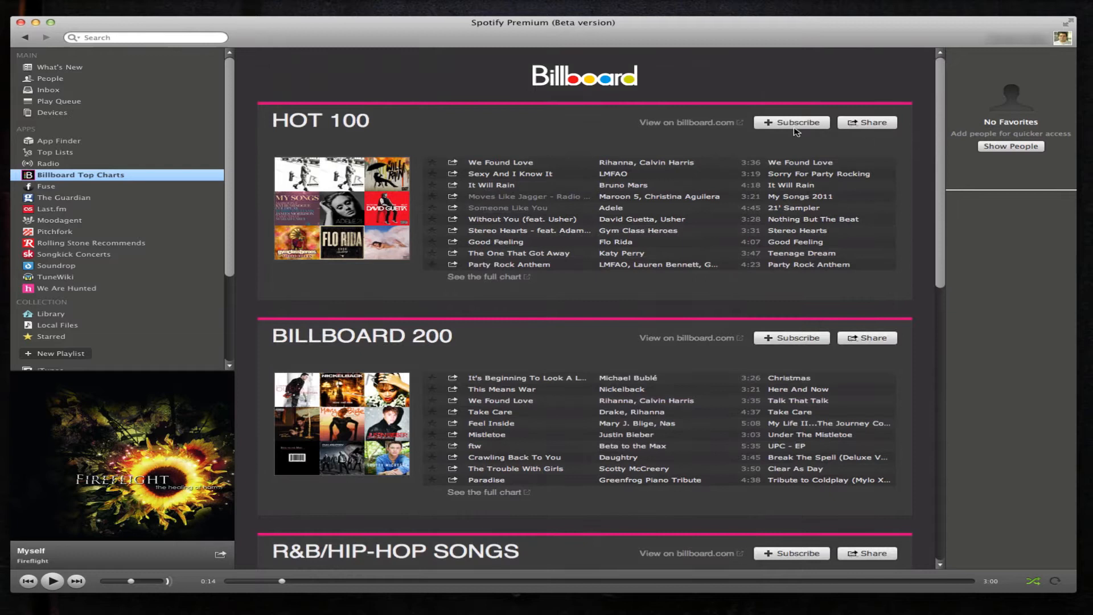
{"action": "mouse_move", "coordinate": [563, 157]}
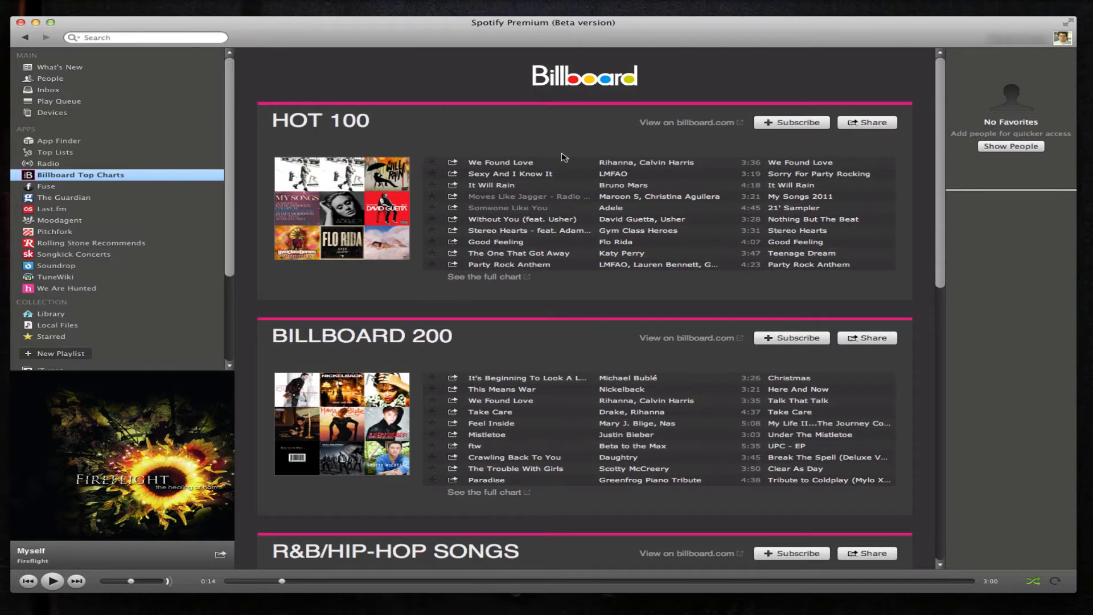
{"action": "mouse_move", "coordinate": [507, 208]}
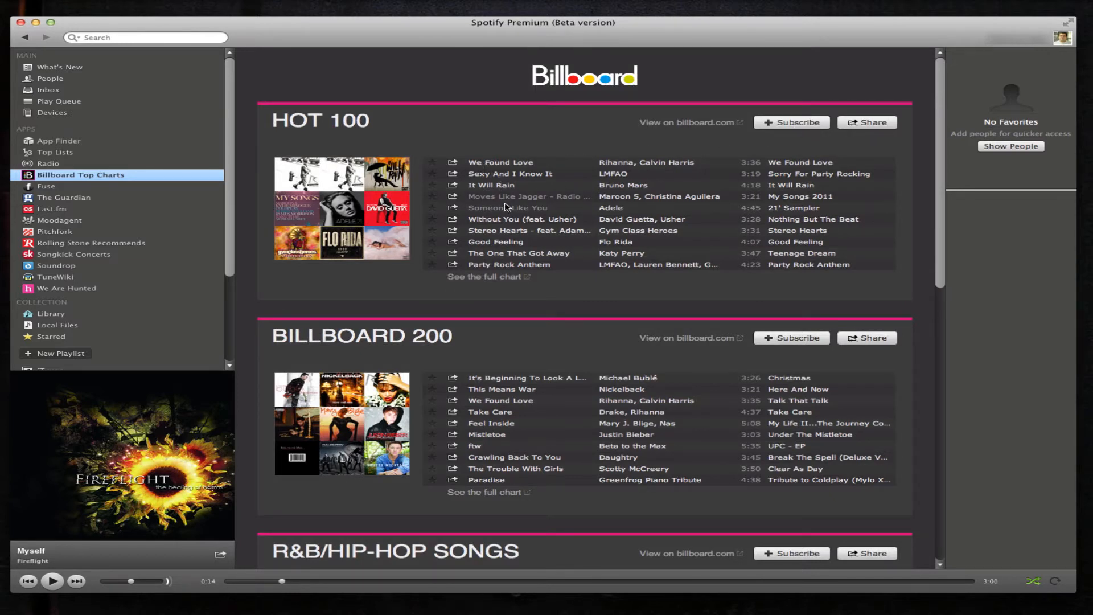
{"action": "mouse_move", "coordinate": [72, 190]}
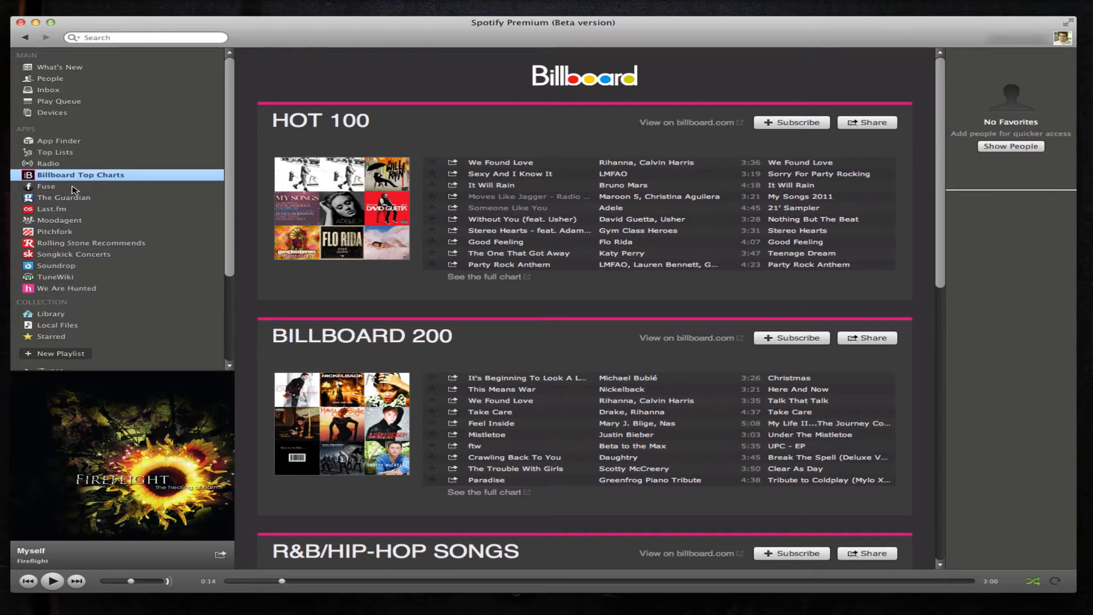
- Open Fuse and scroll down through its music news stories and playlists
{"action": "left_click", "coordinate": [46, 186]}
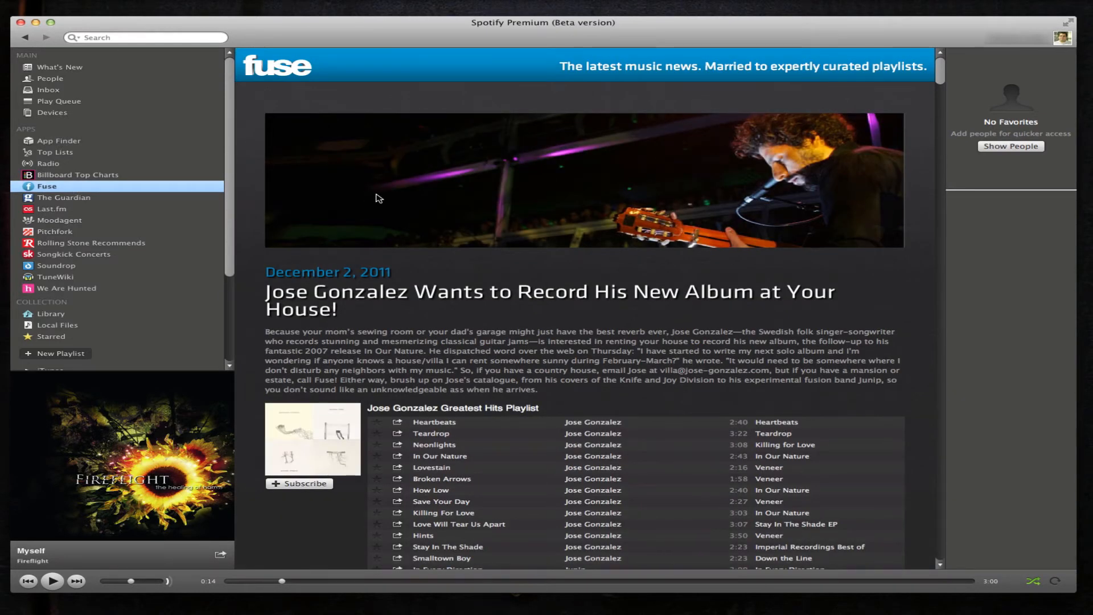
{"action": "scroll", "scroll_direction": "down", "scroll_amount": 3}
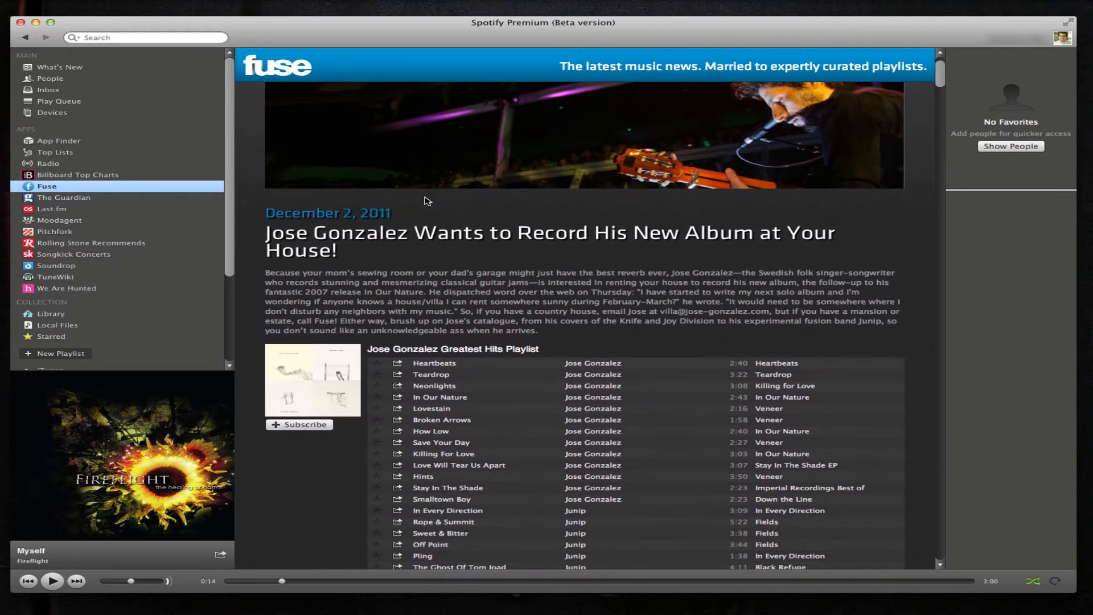
{"action": "scroll", "scroll_direction": "down", "scroll_amount": 3}
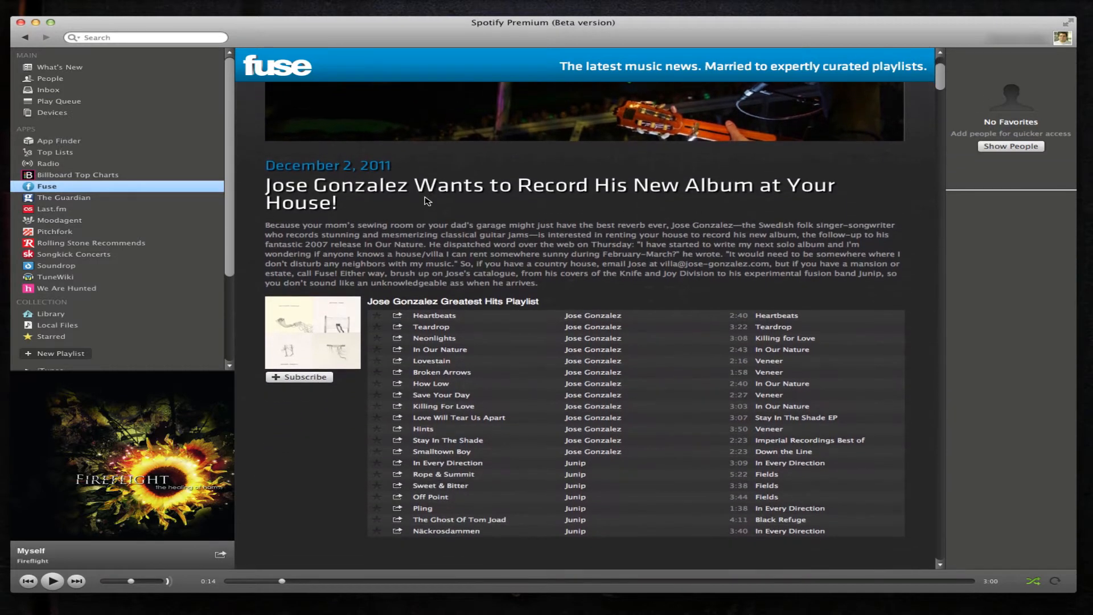
{"action": "scroll", "scroll_direction": "down", "scroll_amount": 3}
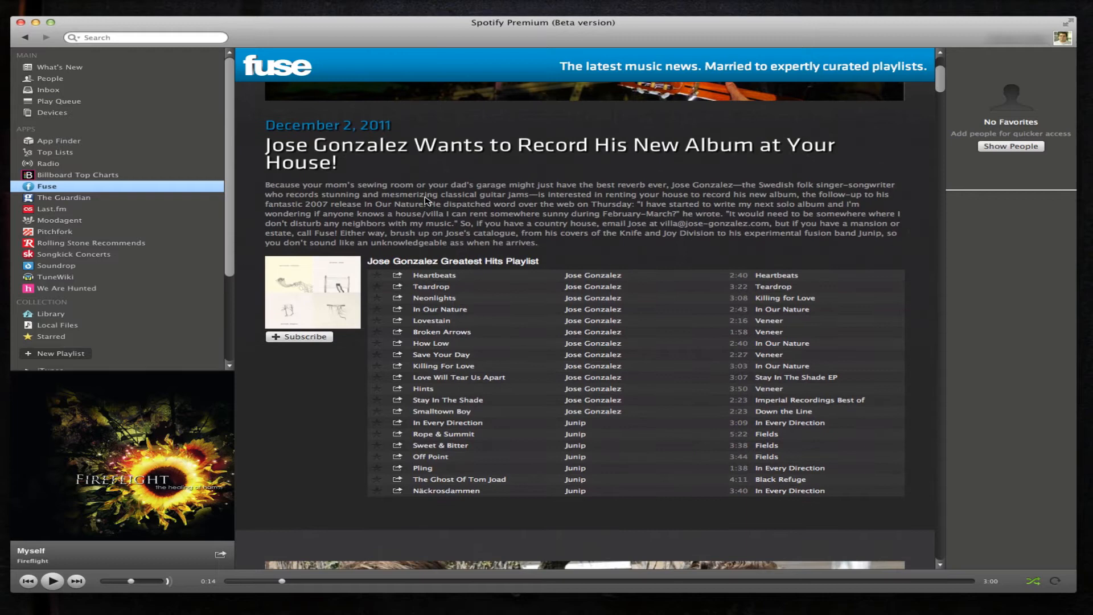
{"action": "scroll", "scroll_direction": "down", "scroll_amount": 3}
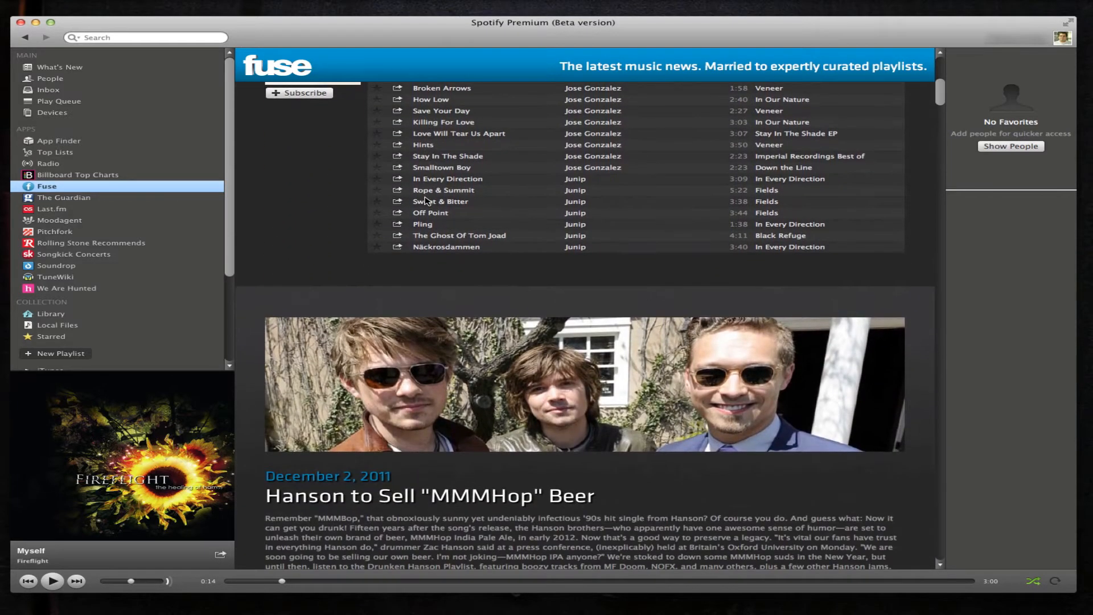
- Open The Guardian reviews app and scroll through its reviews
{"action": "left_click", "coordinate": [65, 197]}
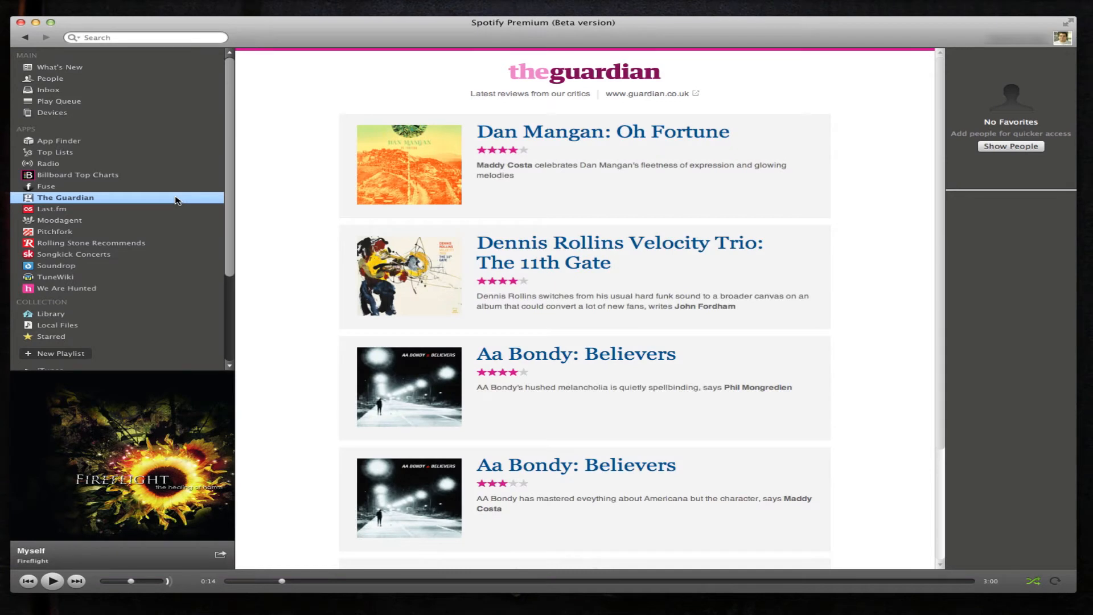
{"action": "mouse_move", "coordinate": [317, 238]}
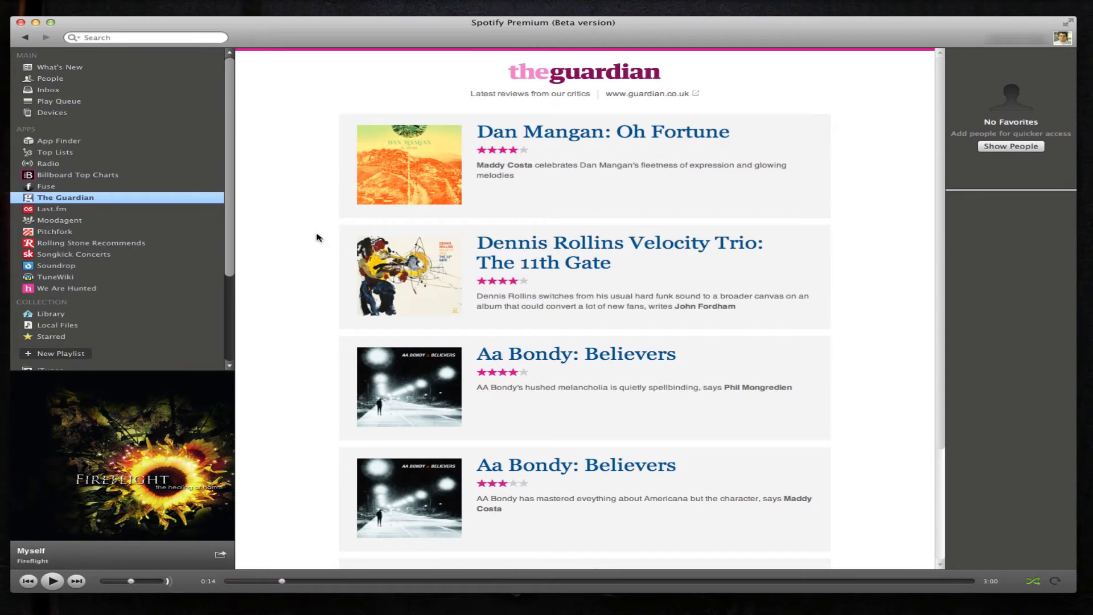
{"action": "scroll", "scroll_direction": "down", "scroll_amount": 3}
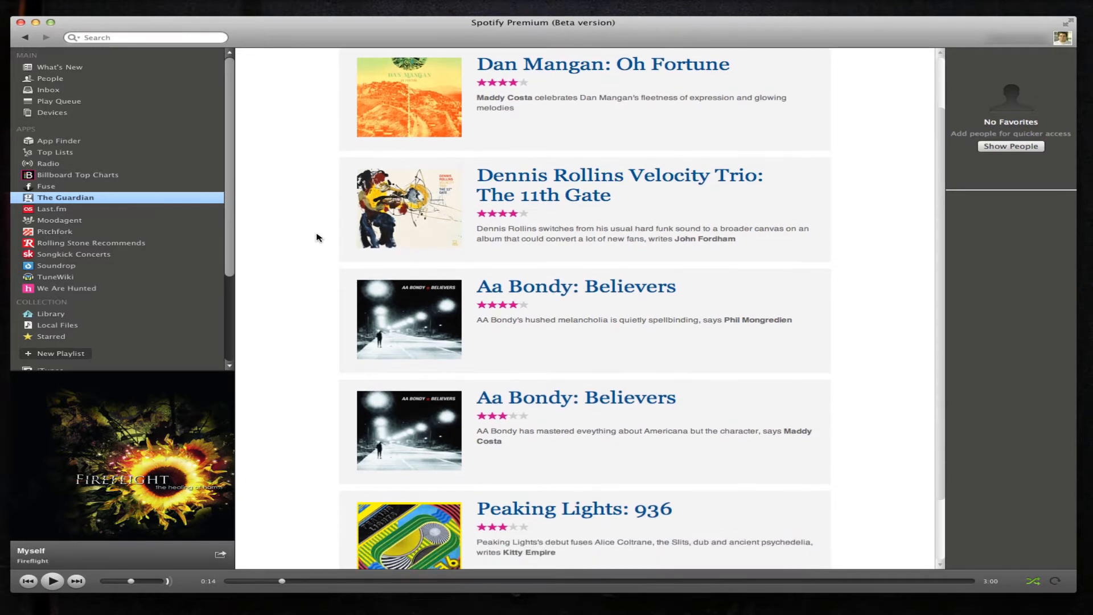
{"action": "scroll", "scroll_direction": "down", "scroll_amount": 3}
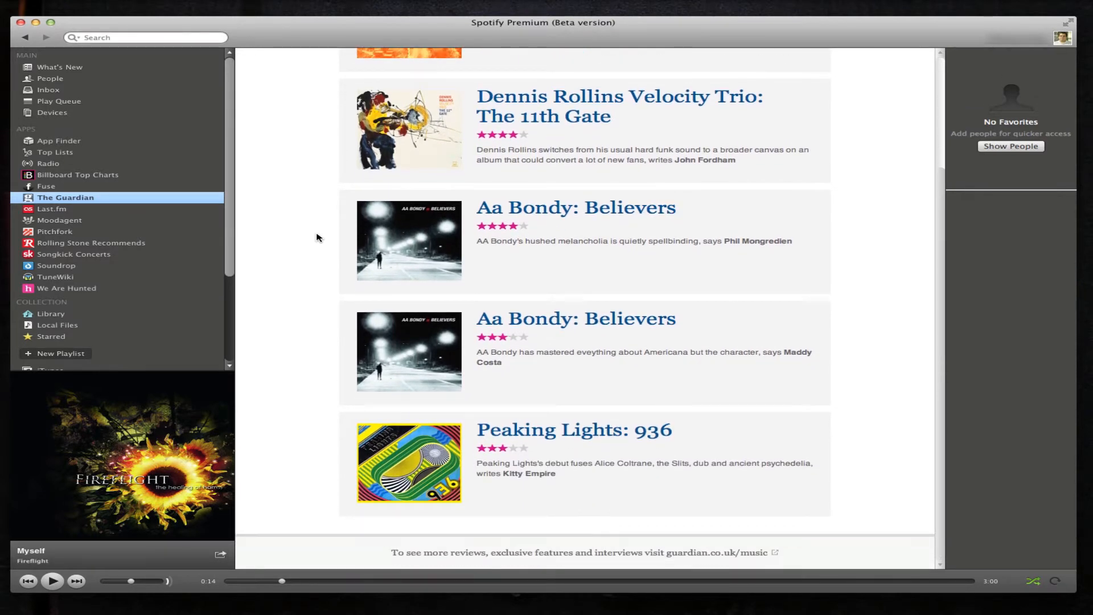
- Open Last.fm, tick 'I understand' for library data sharing, and confirm with 'Ok, let's go'
{"action": "left_click", "coordinate": [52, 209]}
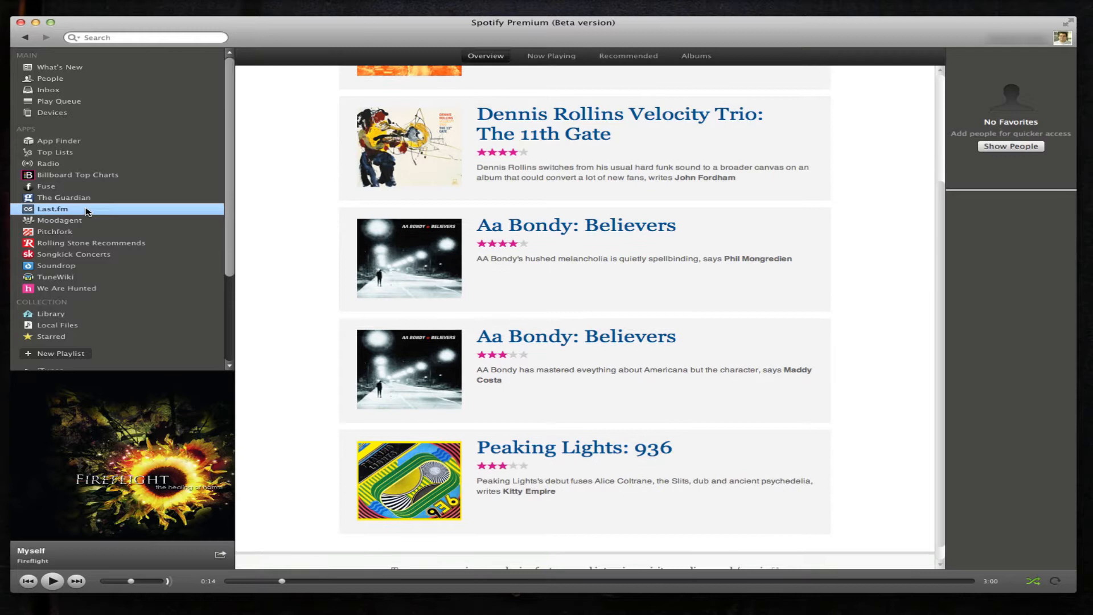
{"action": "left_click", "coordinate": [53, 208]}
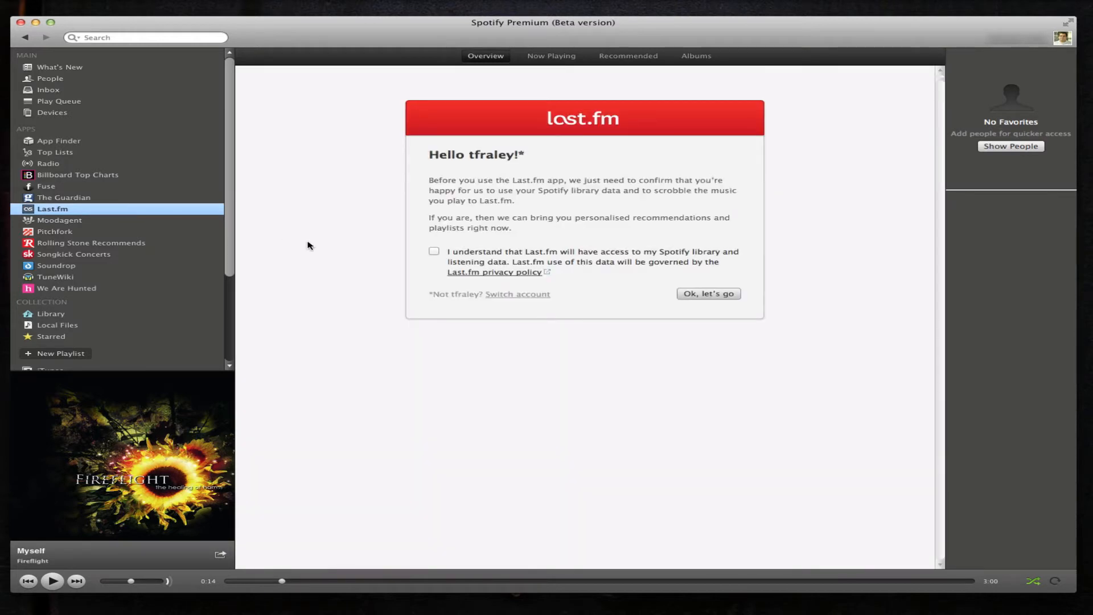
{"action": "left_click", "coordinate": [434, 251]}
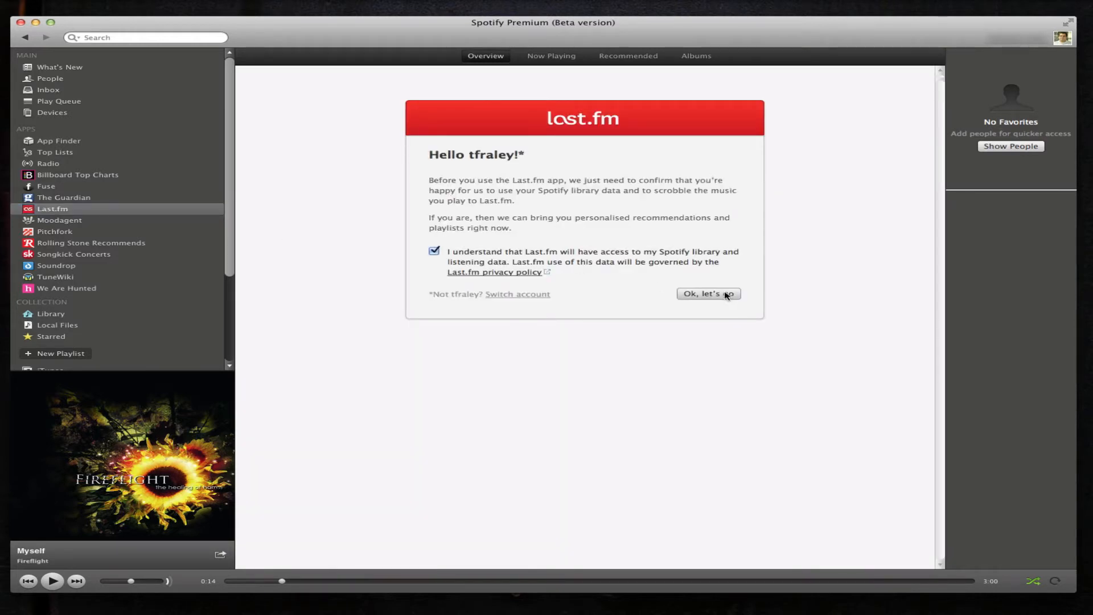
{"action": "left_click", "coordinate": [707, 294]}
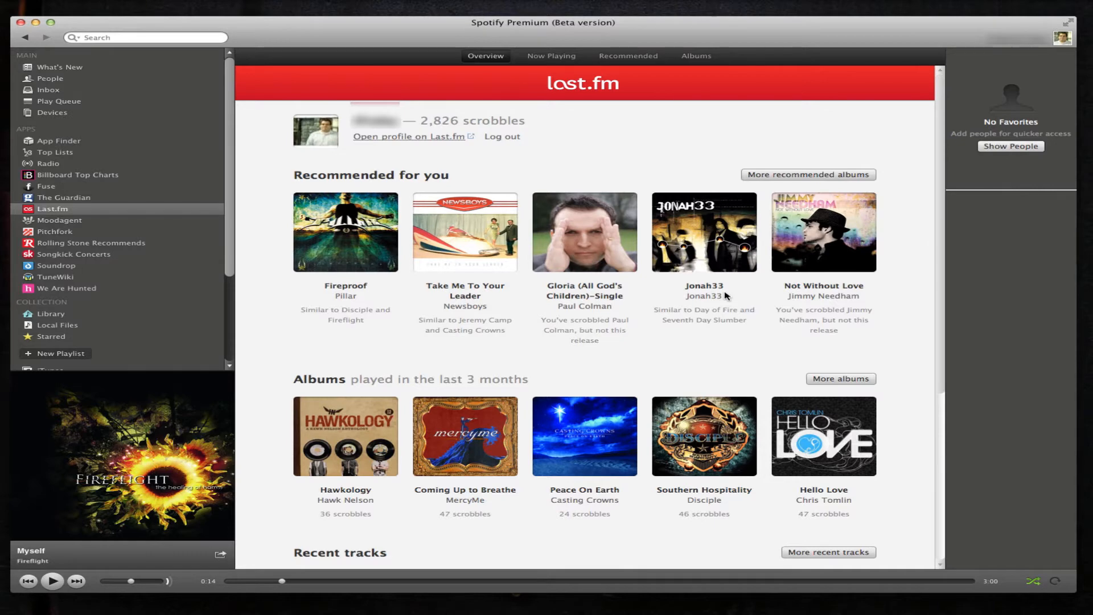
{"action": "mouse_move", "coordinate": [921, 178]}
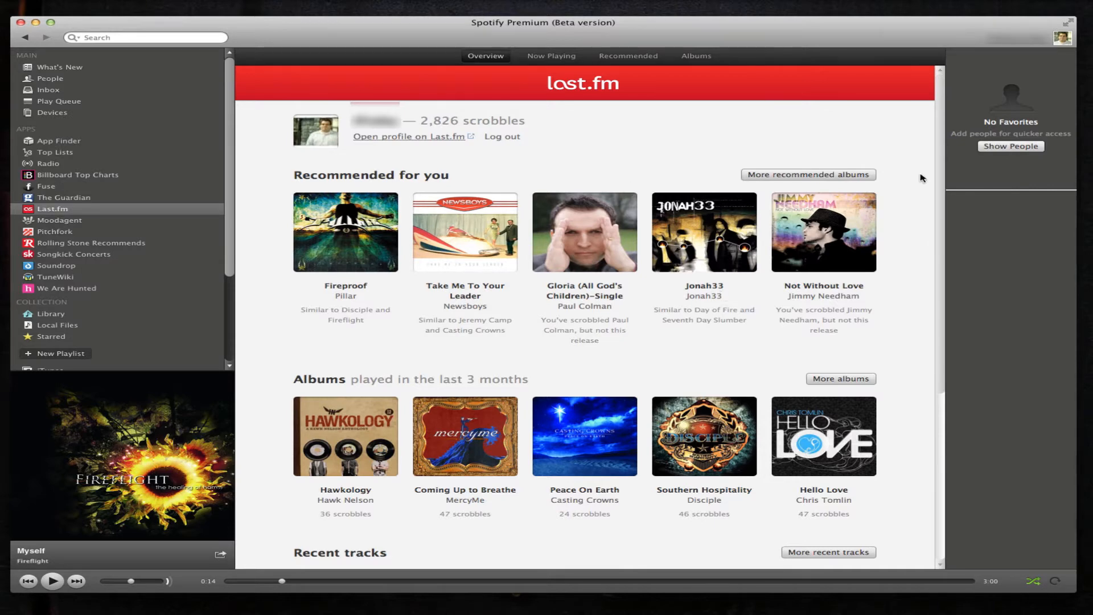
- Scroll the Last.fm overview past recommendations, albums, recent and loved tracks, then return to top
{"action": "scroll", "scroll_direction": "down", "scroll_amount": 3}
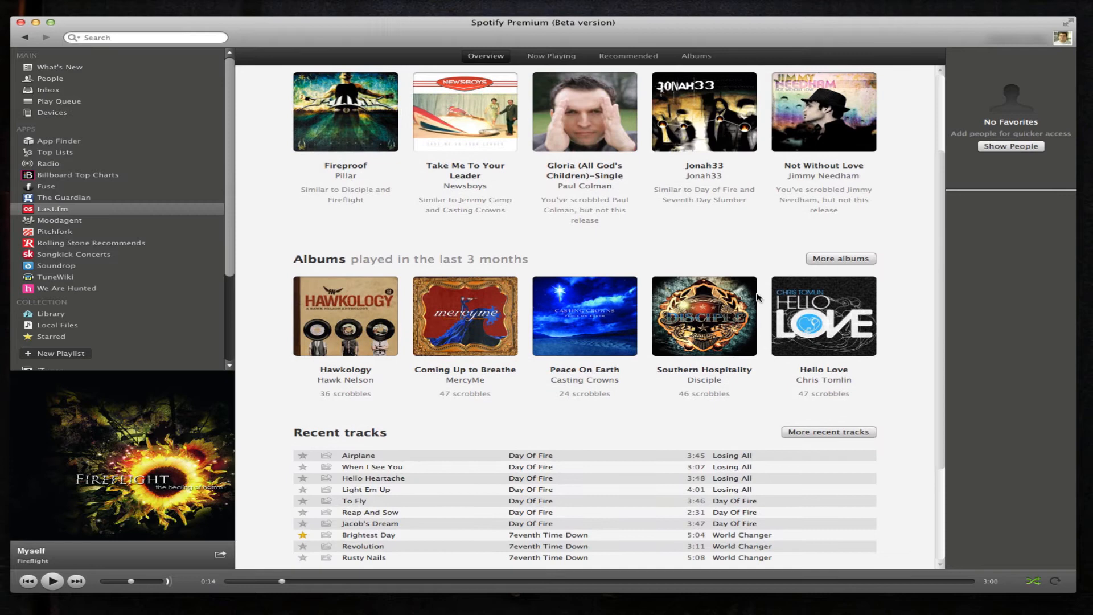
{"action": "scroll", "scroll_direction": "down", "scroll_amount": 3}
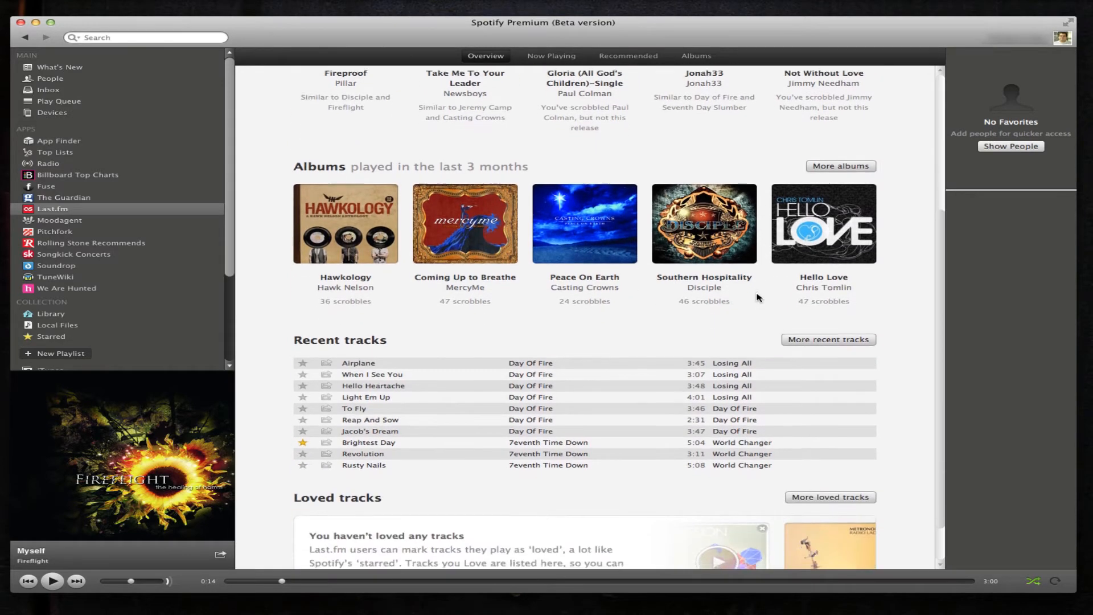
{"action": "scroll", "scroll_direction": "down", "scroll_amount": 3}
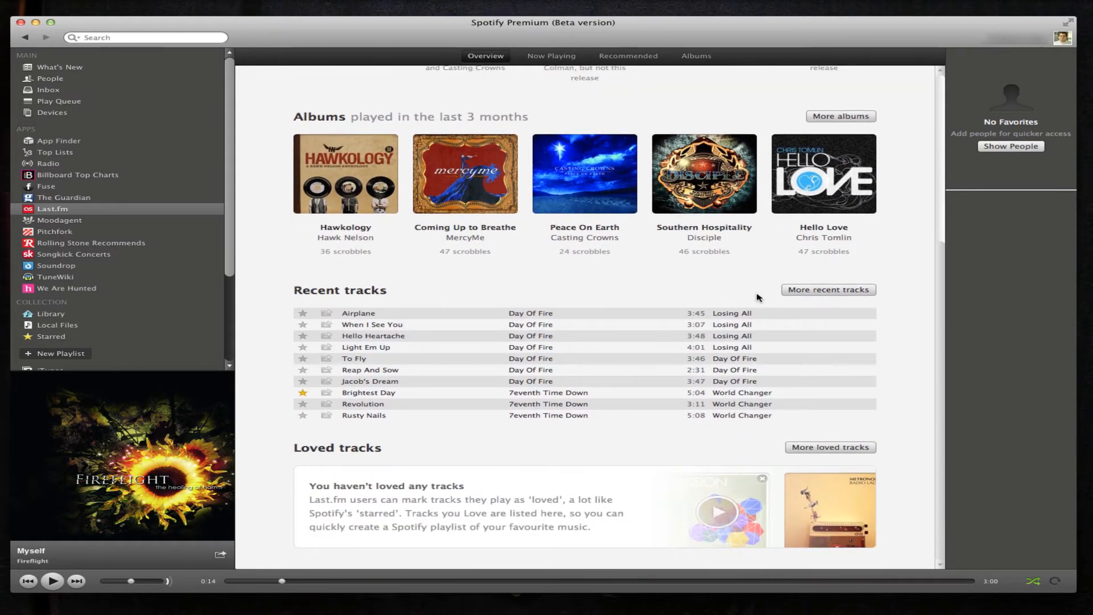
{"action": "scroll", "scroll_direction": "up", "scroll_amount": 3}
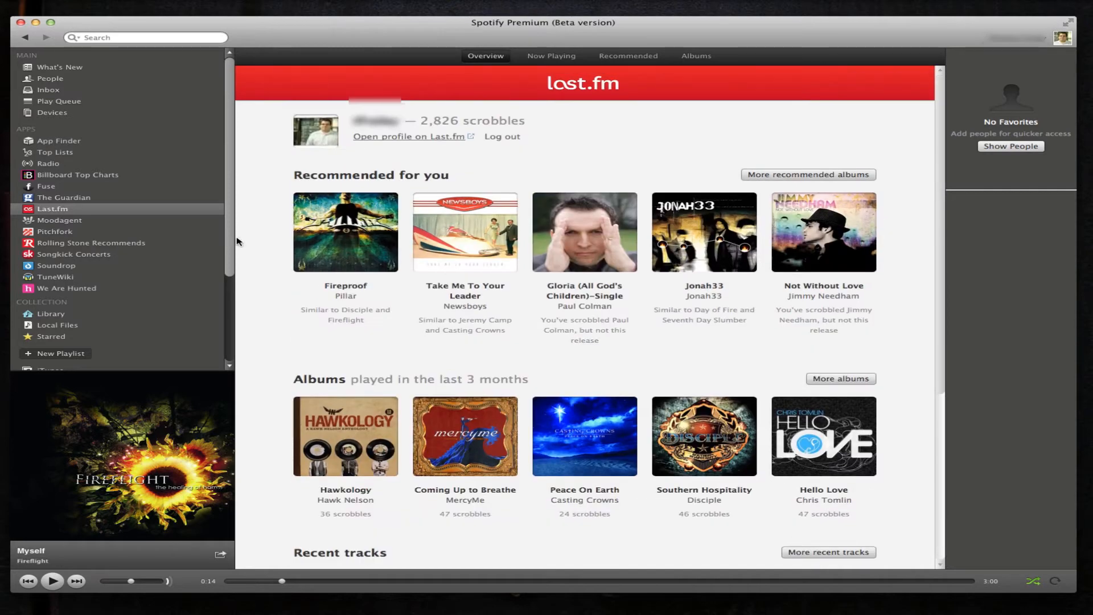
- Open Moodagent to view its mood choices and top tracks, then move on to Pitchfork
{"action": "left_click", "coordinate": [60, 220]}
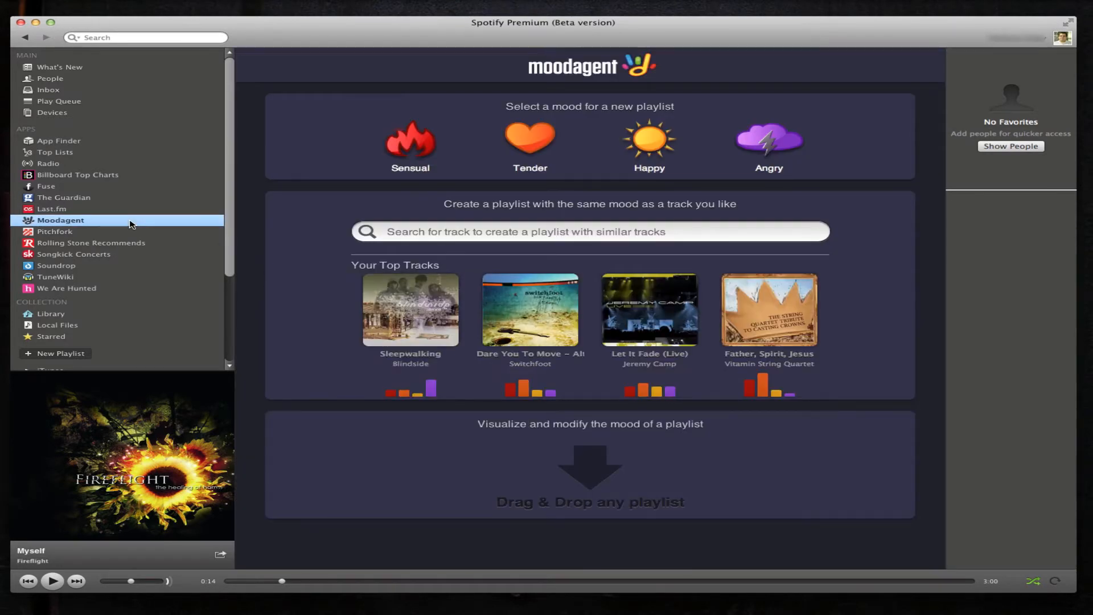
{"action": "mouse_move", "coordinate": [493, 211]}
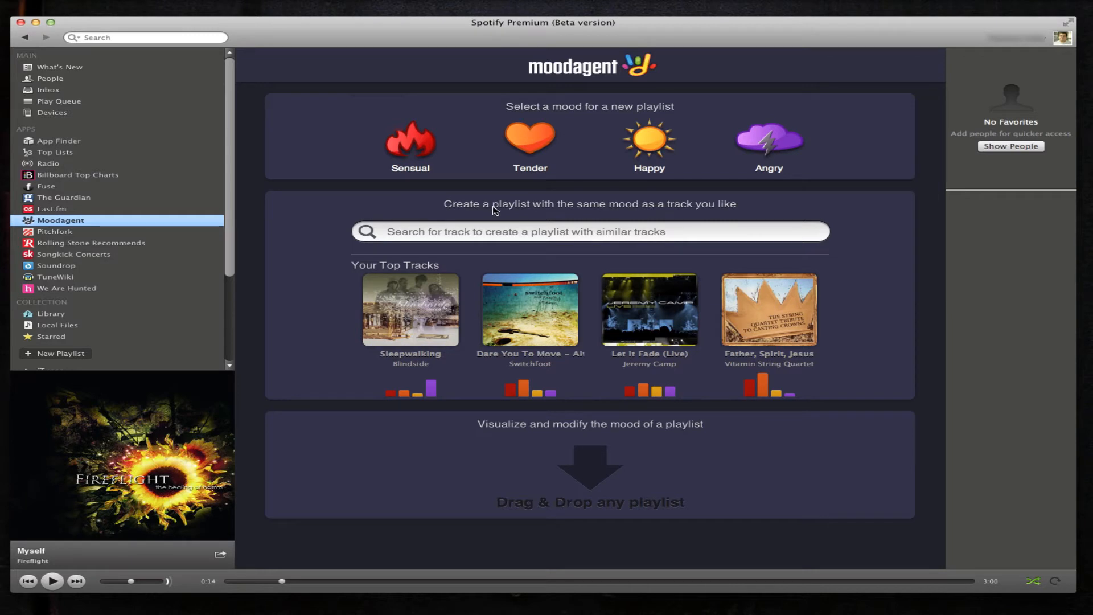
{"action": "mouse_move", "coordinate": [720, 174]}
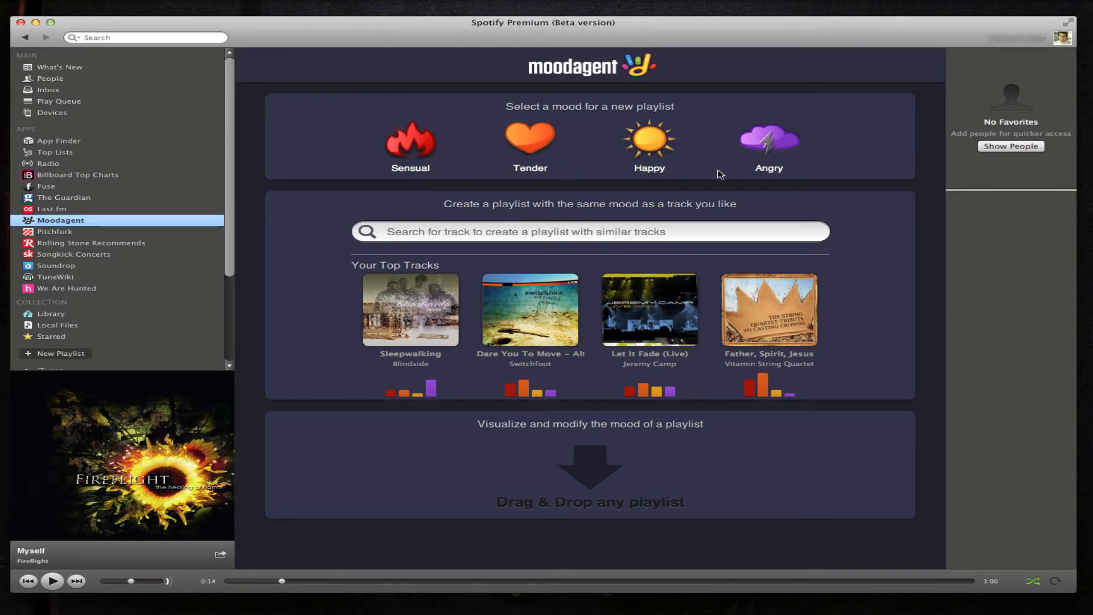
{"action": "mouse_move", "coordinate": [524, 218]}
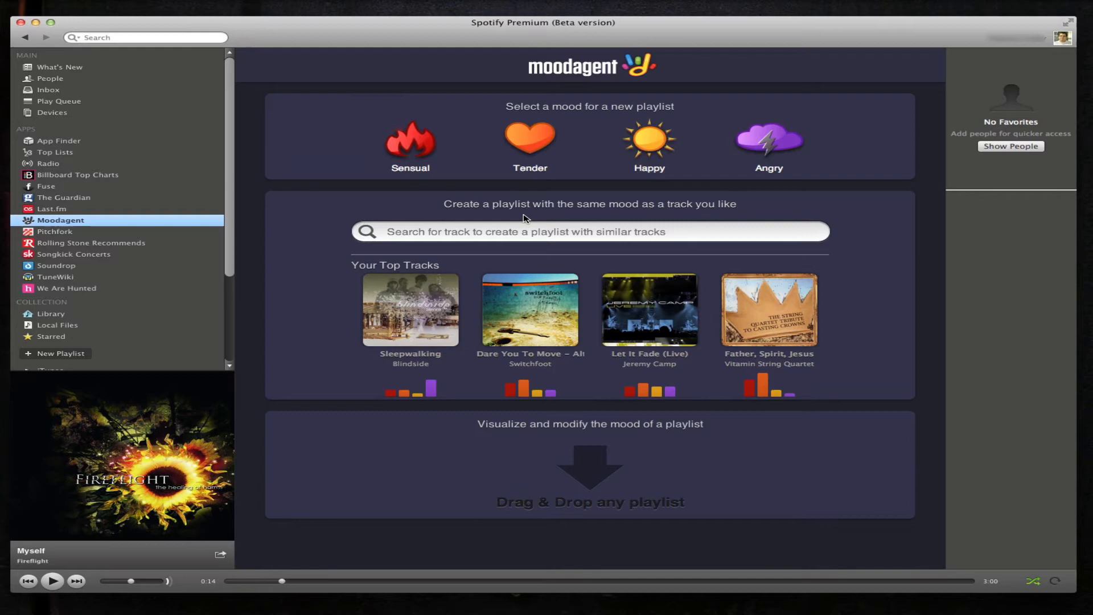
{"action": "mouse_move", "coordinate": [769, 140]}
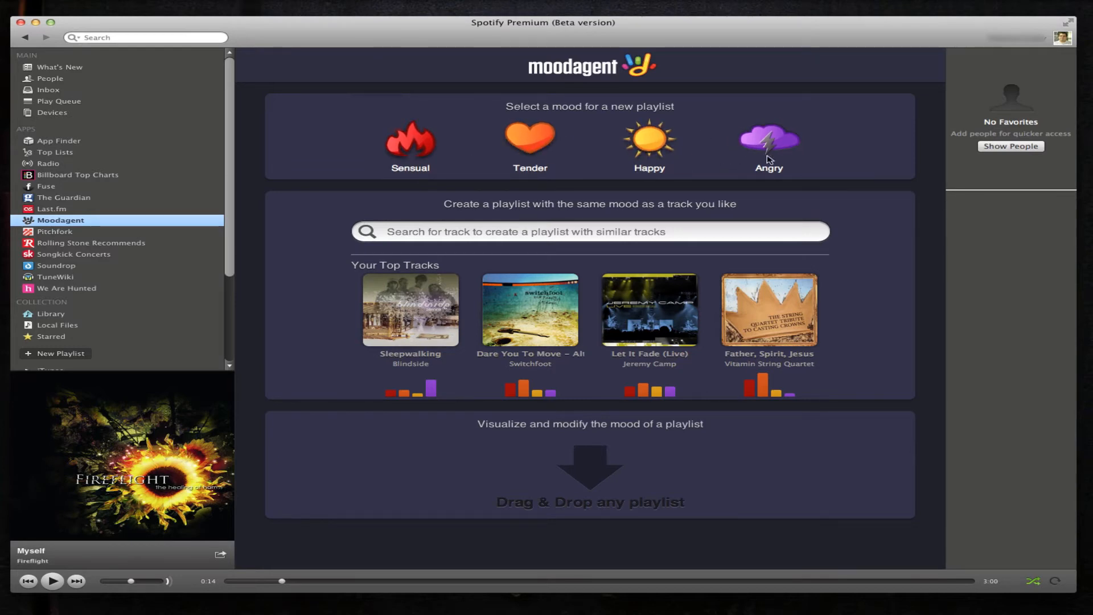
{"action": "left_click", "coordinate": [56, 231]}
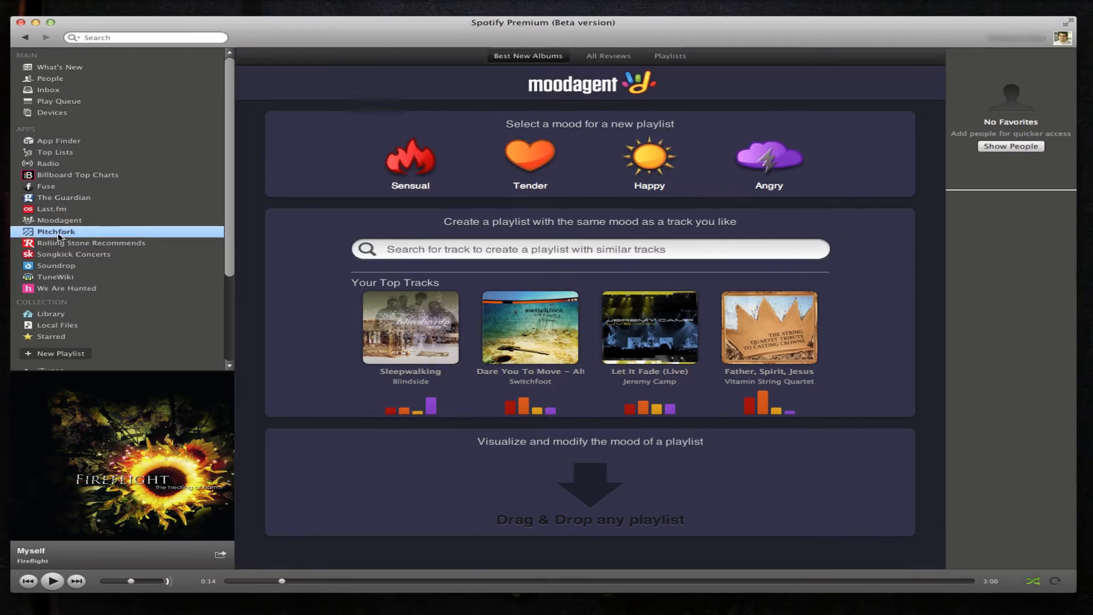
- Load Pitchfork's Best New Albums, scroll through them, then open Rolling Stone Recommends
{"action": "left_click", "coordinate": [57, 230]}
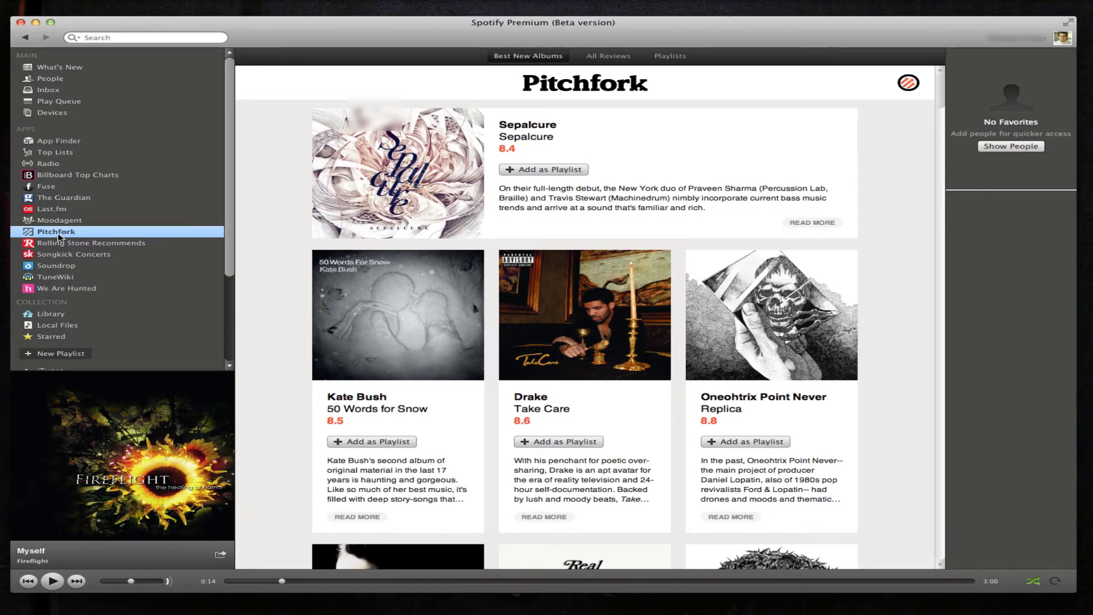
{"action": "scroll", "scroll_direction": "down", "scroll_amount": 3}
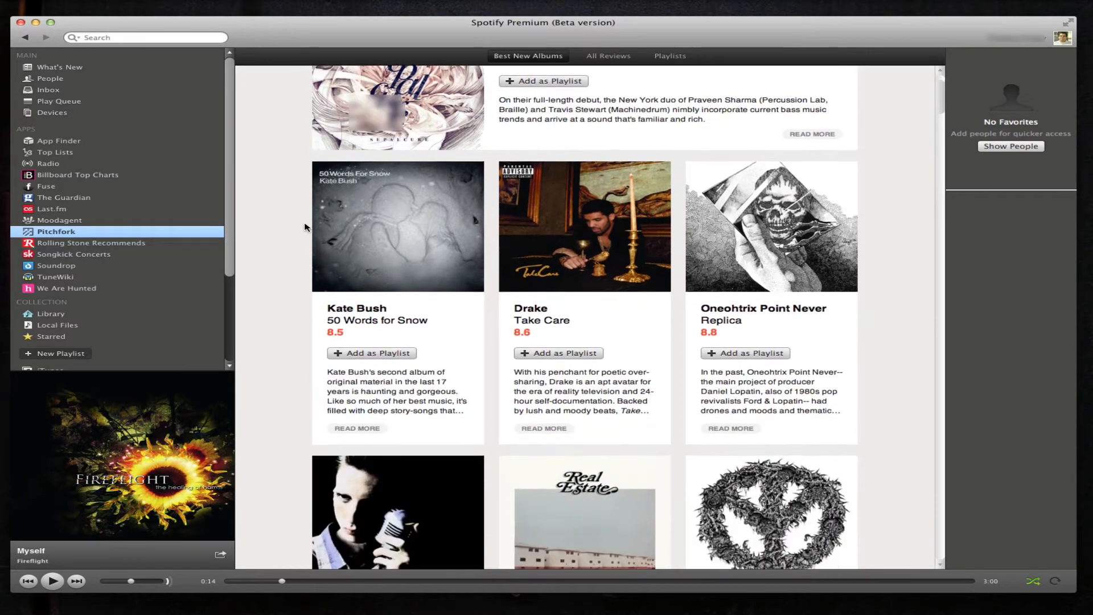
{"action": "scroll", "scroll_direction": "down", "scroll_amount": 3}
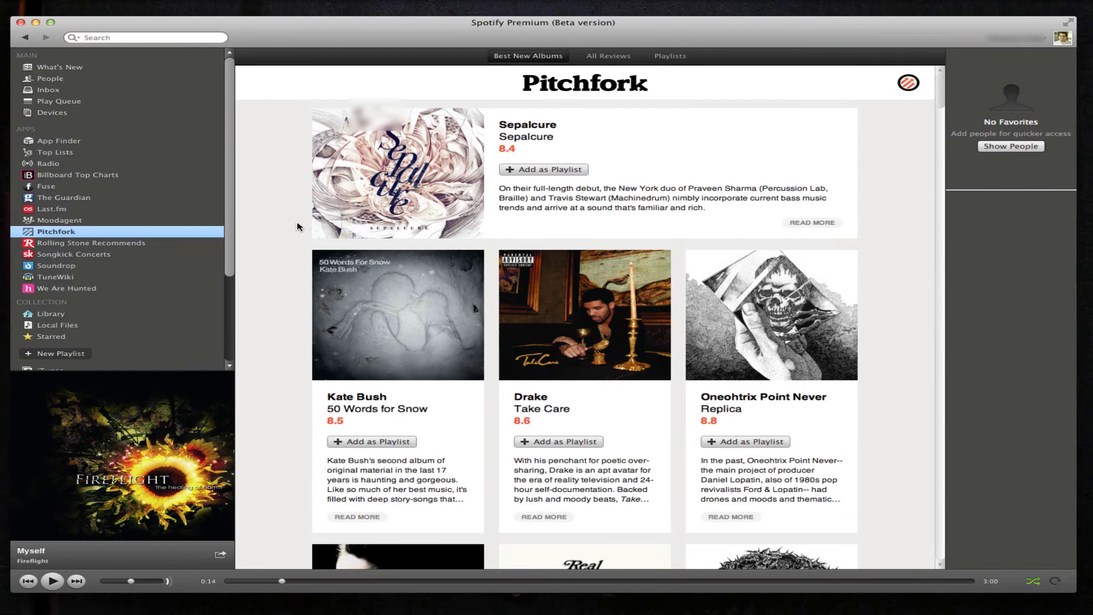
{"action": "left_click", "coordinate": [93, 243]}
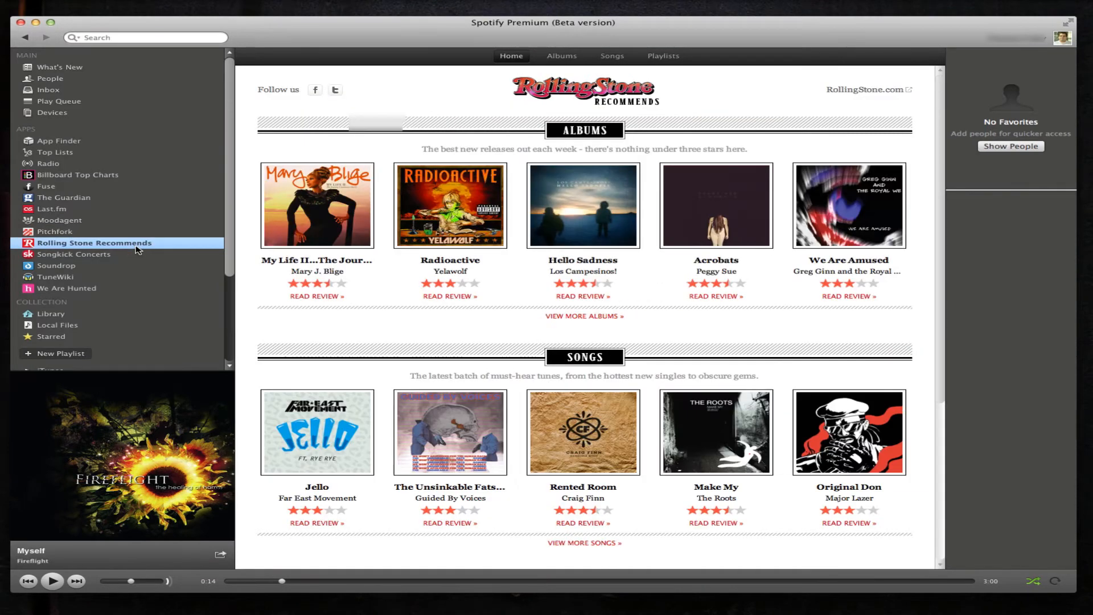
{"action": "mouse_move", "coordinate": [393, 292]}
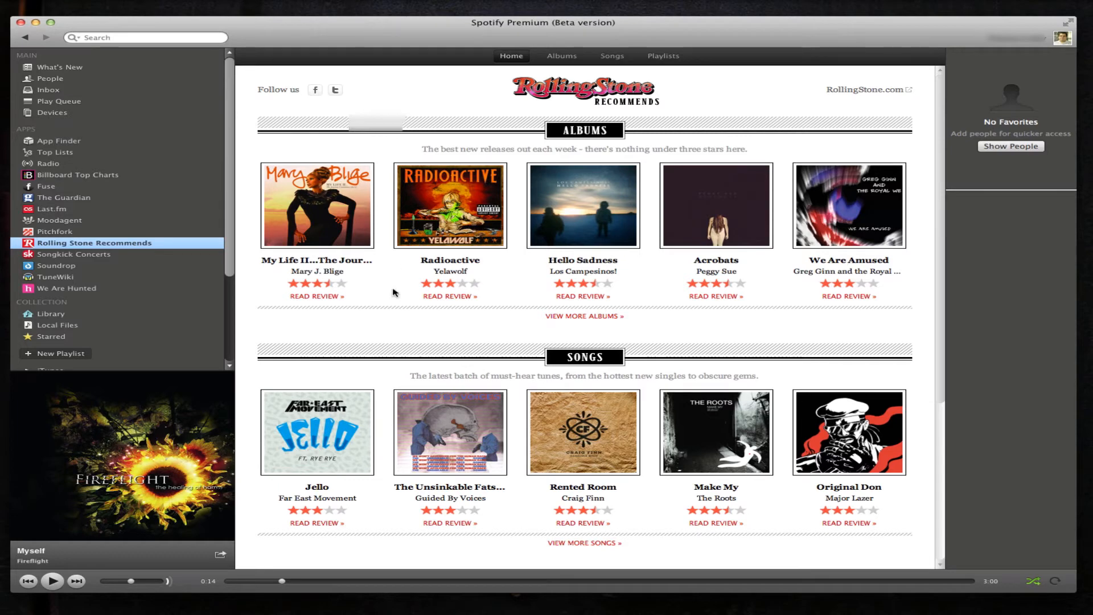
- Scroll the Rolling Stone Recommends album and song picks, then switch to Songkick Concerts
{"action": "scroll", "scroll_direction": "down", "scroll_amount": 3}
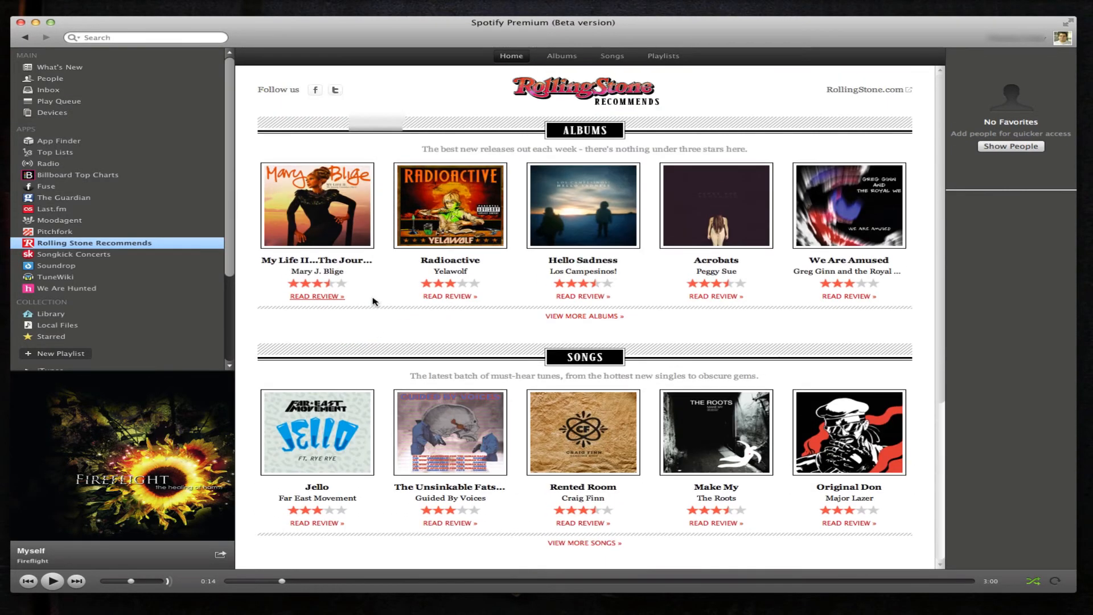
{"action": "left_click", "coordinate": [75, 254]}
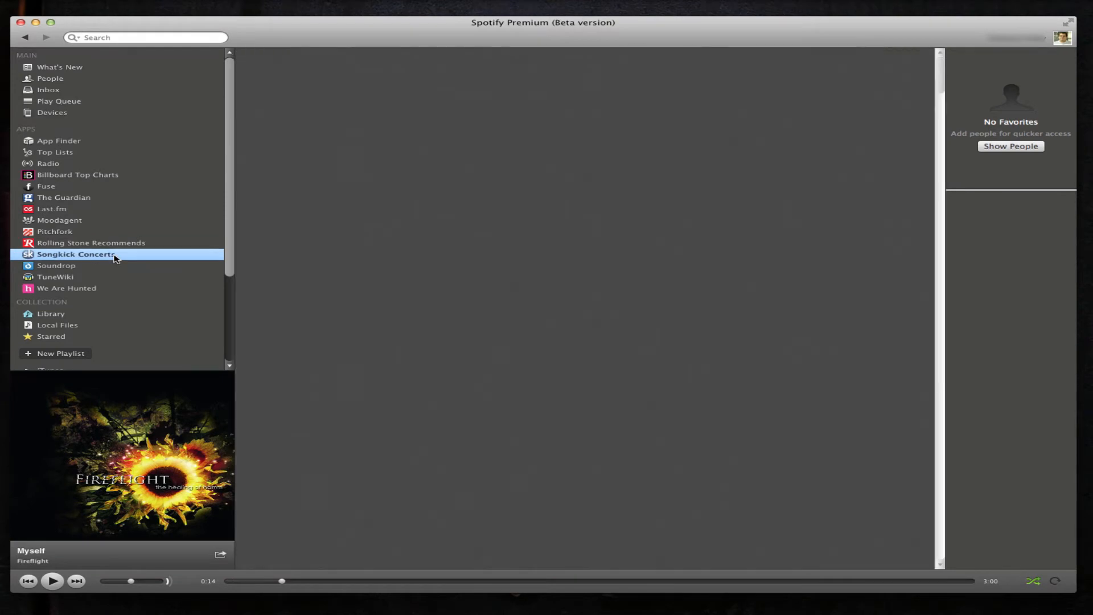
- Load Songkick Concerts, tick the 'I understand' consent checkbox, and start the Facebook sign-up
{"action": "left_click", "coordinate": [77, 254]}
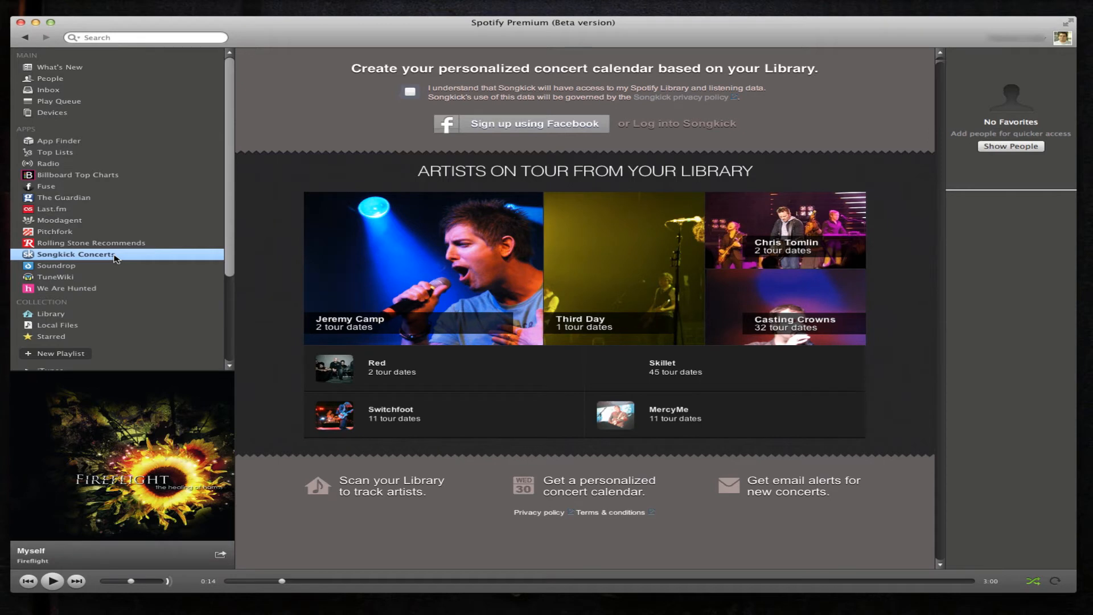
{"action": "mouse_move", "coordinate": [206, 213]}
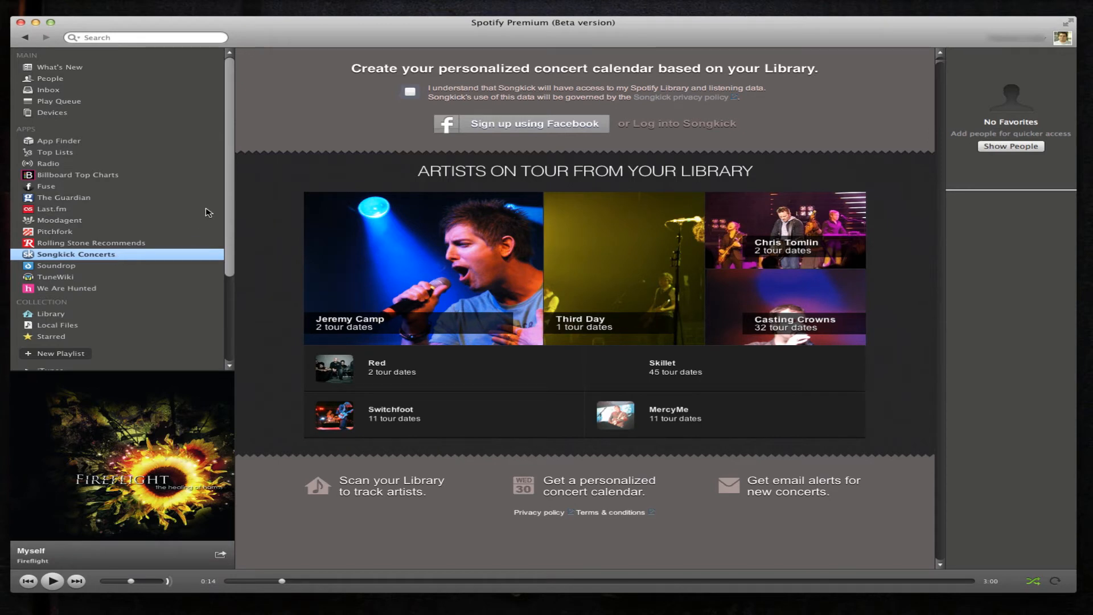
{"action": "mouse_move", "coordinate": [348, 113]}
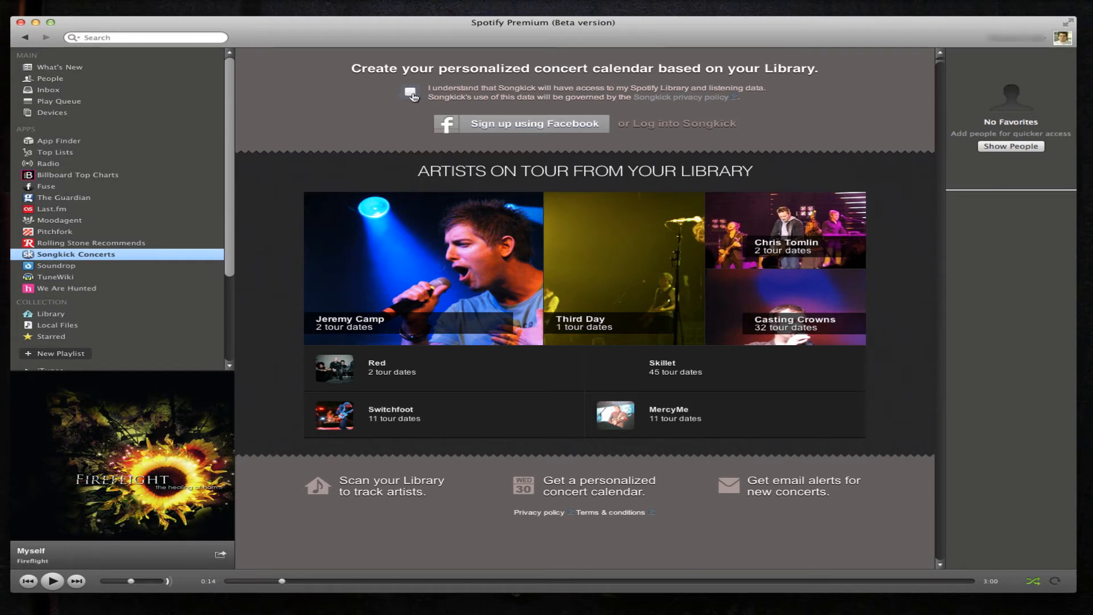
{"action": "left_click", "coordinate": [410, 92]}
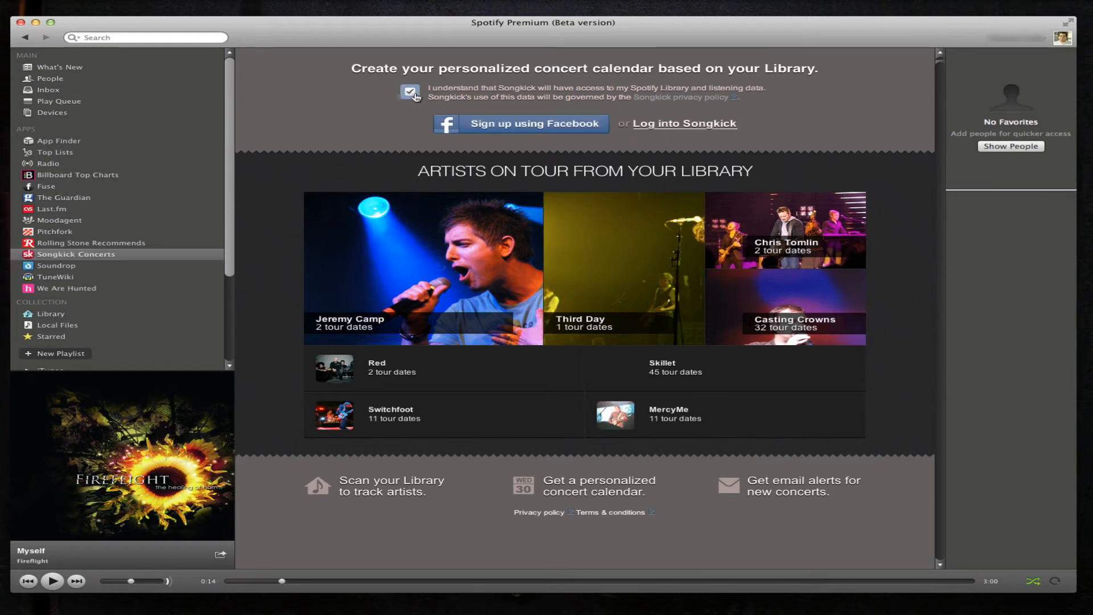
{"action": "left_click", "coordinate": [519, 124]}
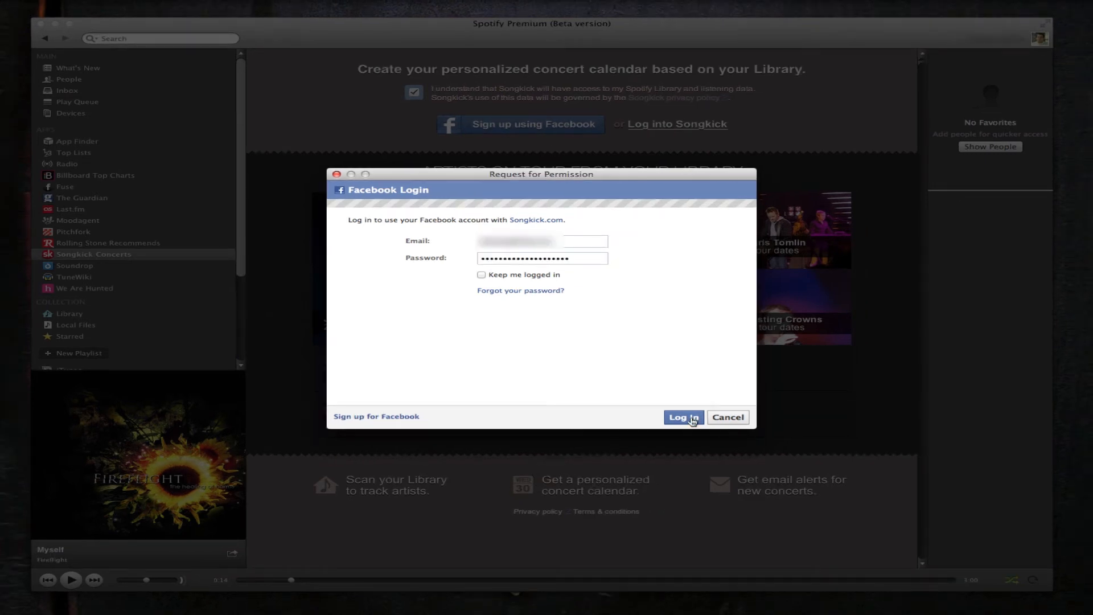
- Log in to Facebook, allow Songkick's requested permissions, and view the upcoming concerts calendar
{"action": "left_click", "coordinate": [684, 417]}
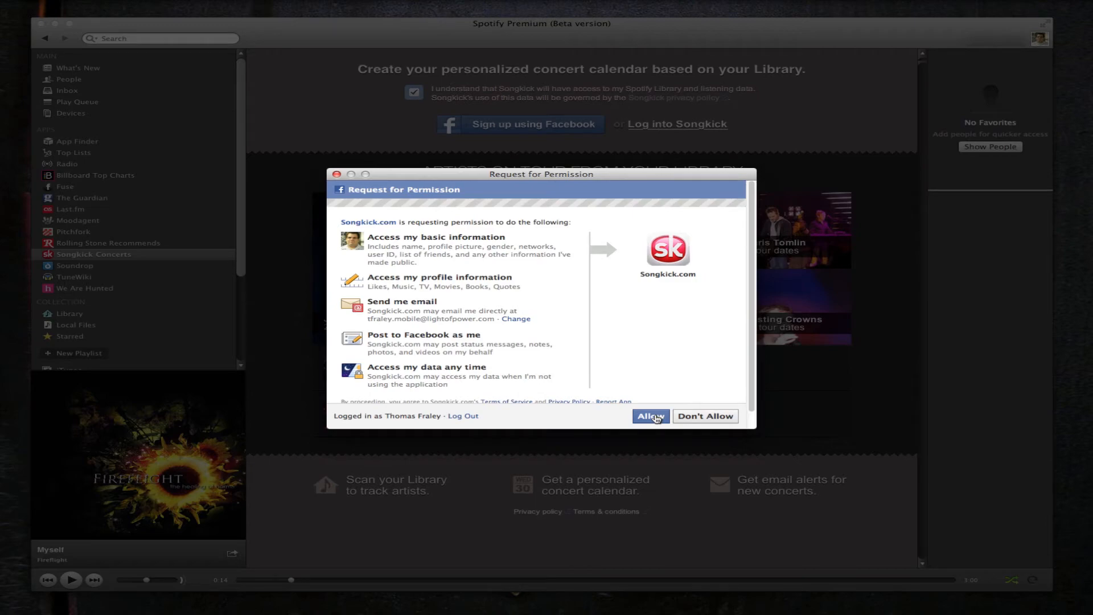
{"action": "left_click", "coordinate": [650, 416]}
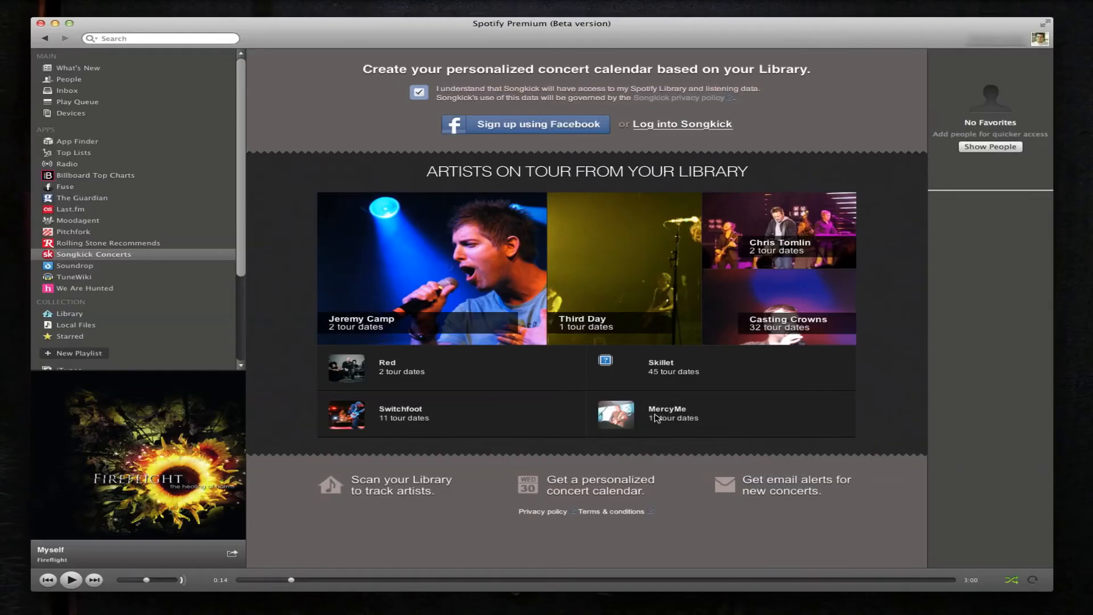
{"action": "left_click", "coordinate": [401, 484]}
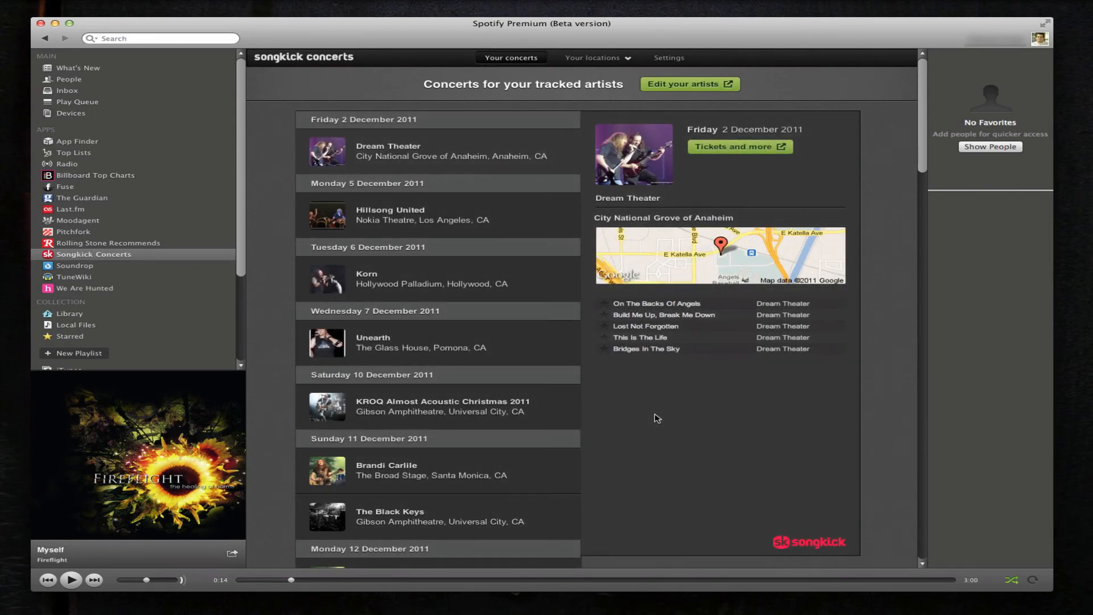
{"action": "mouse_move", "coordinate": [608, 127]}
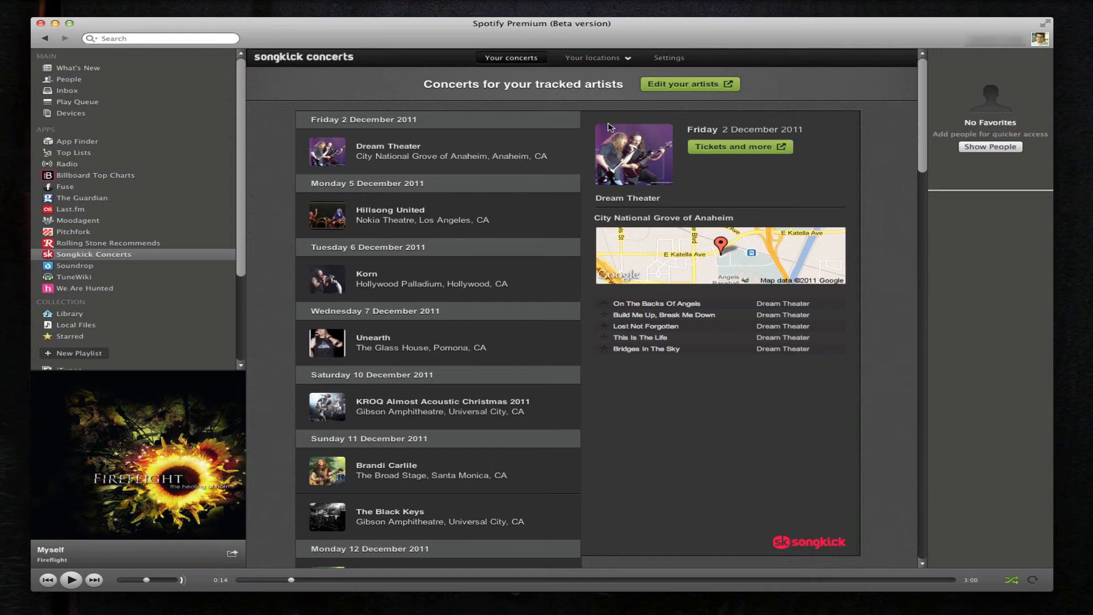
{"action": "mouse_move", "coordinate": [500, 288]}
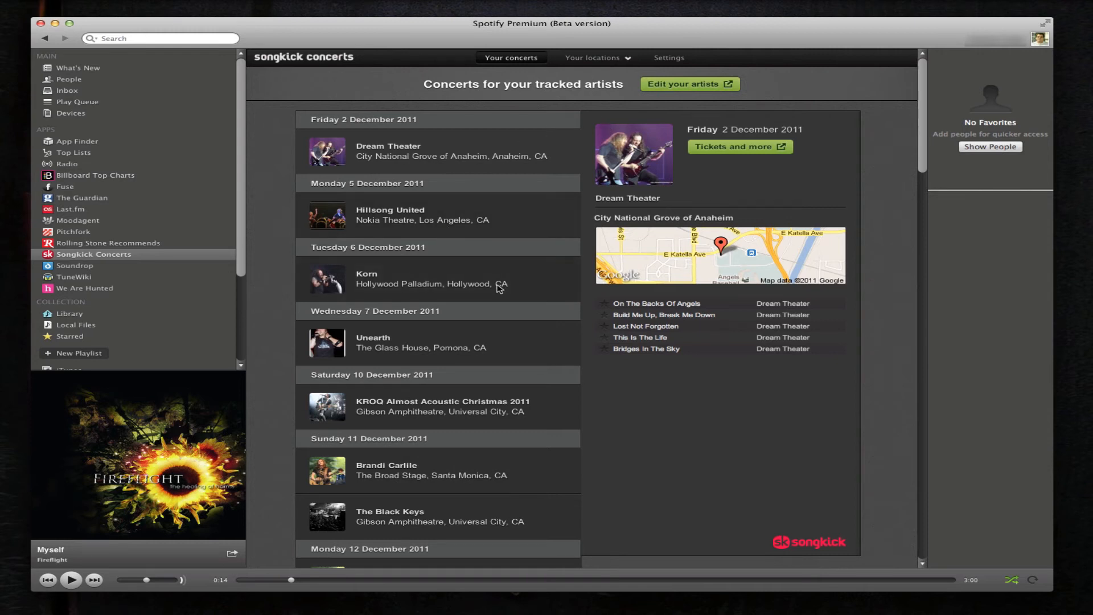
- Scroll through Songkick's December concert dates, then switch to the Soundrop app
{"action": "scroll", "scroll_direction": "down", "scroll_amount": 3}
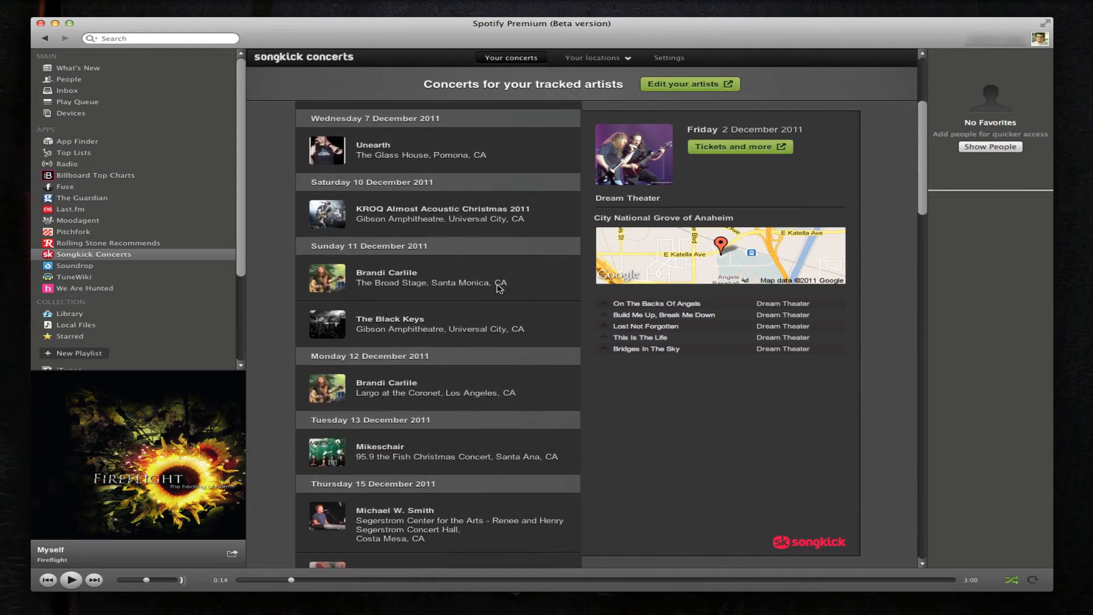
{"action": "scroll", "scroll_direction": "down", "scroll_amount": 3}
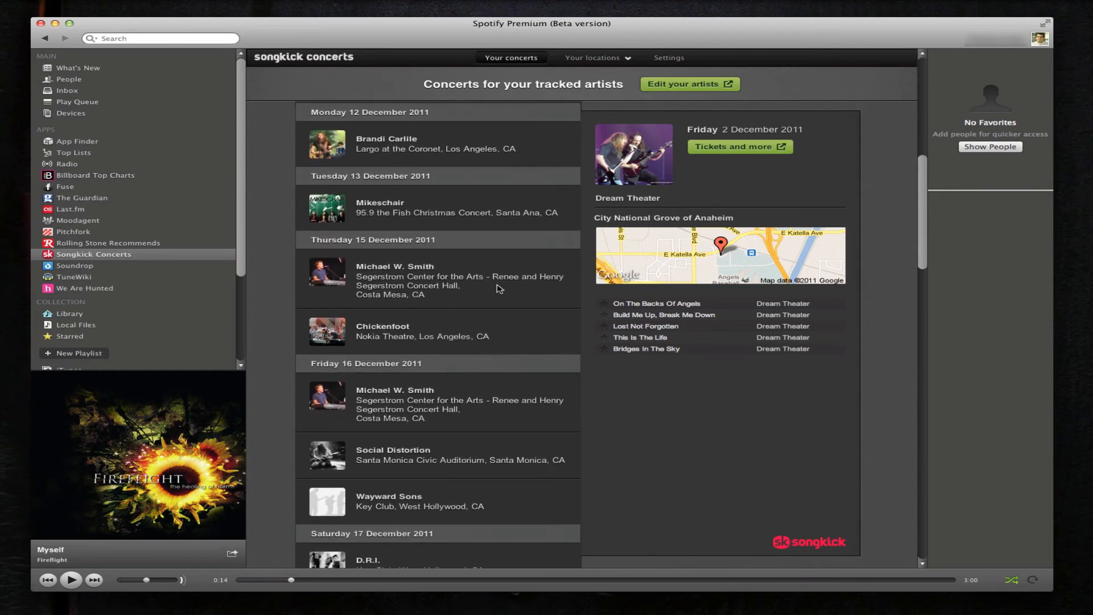
{"action": "mouse_move", "coordinate": [388, 272]}
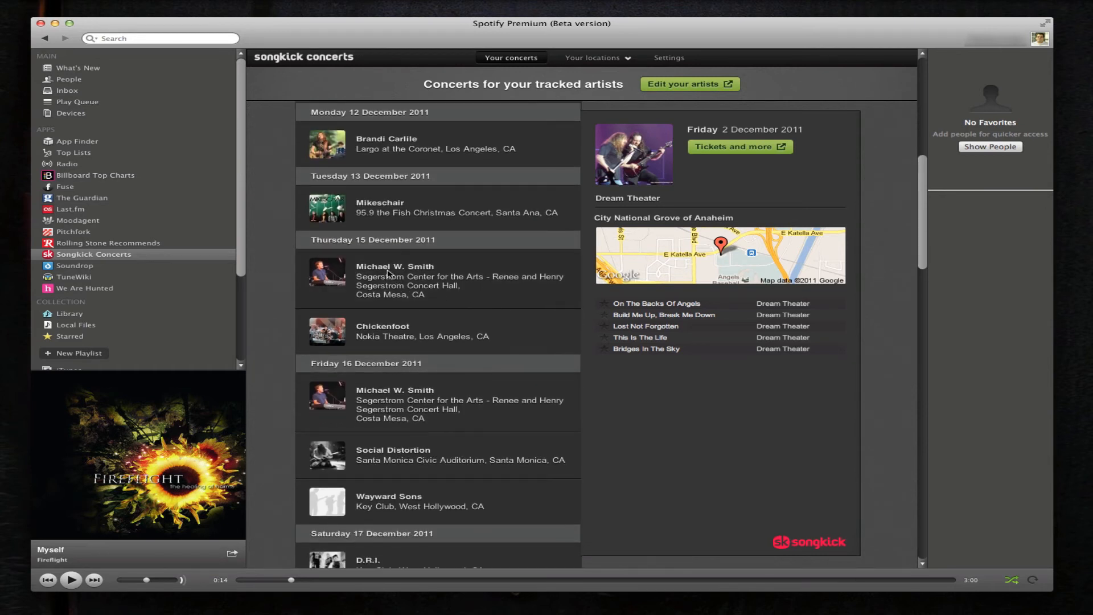
{"action": "mouse_move", "coordinate": [357, 305]}
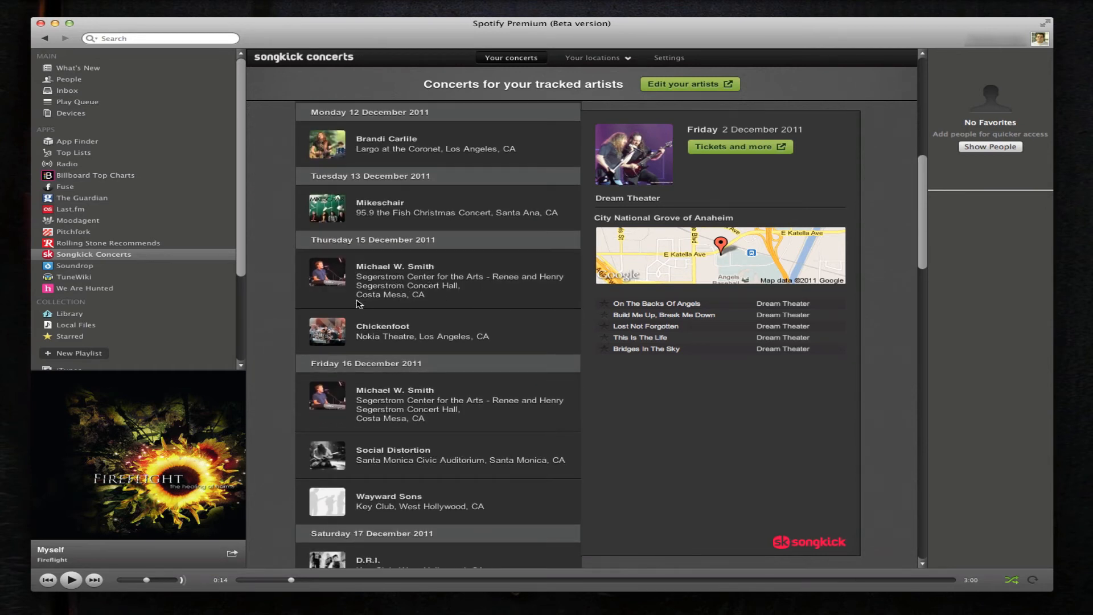
{"action": "mouse_move", "coordinate": [490, 284]}
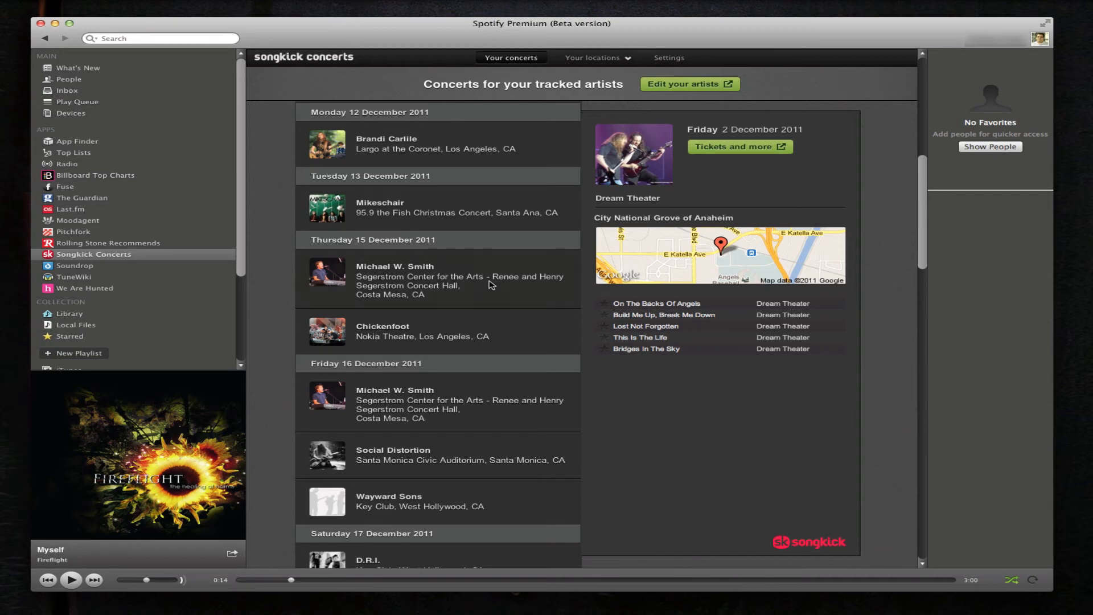
{"action": "mouse_move", "coordinate": [148, 268]}
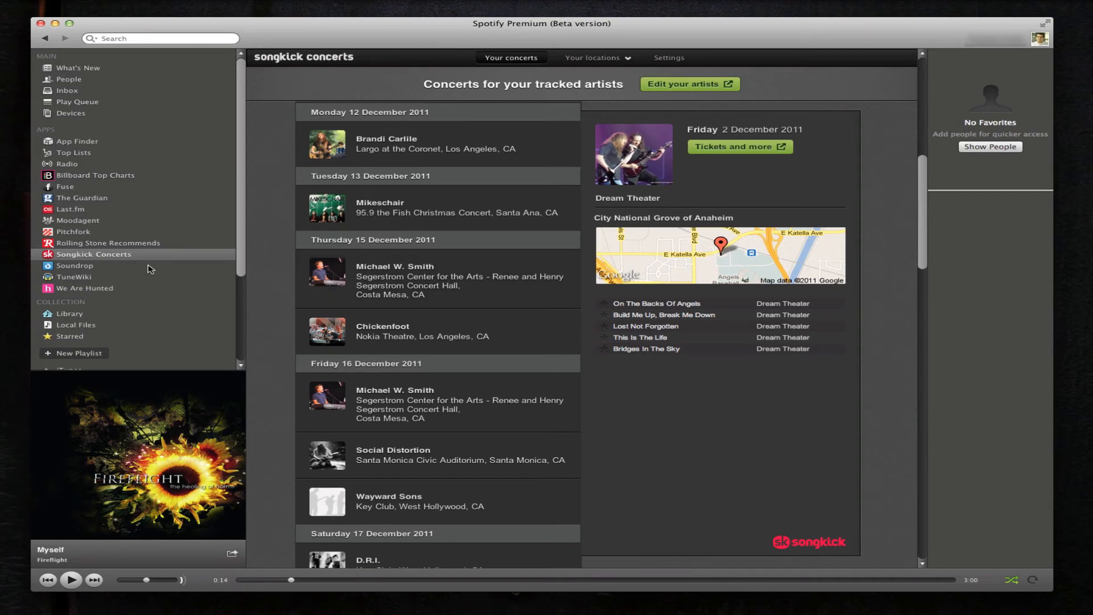
{"action": "left_click", "coordinate": [74, 267]}
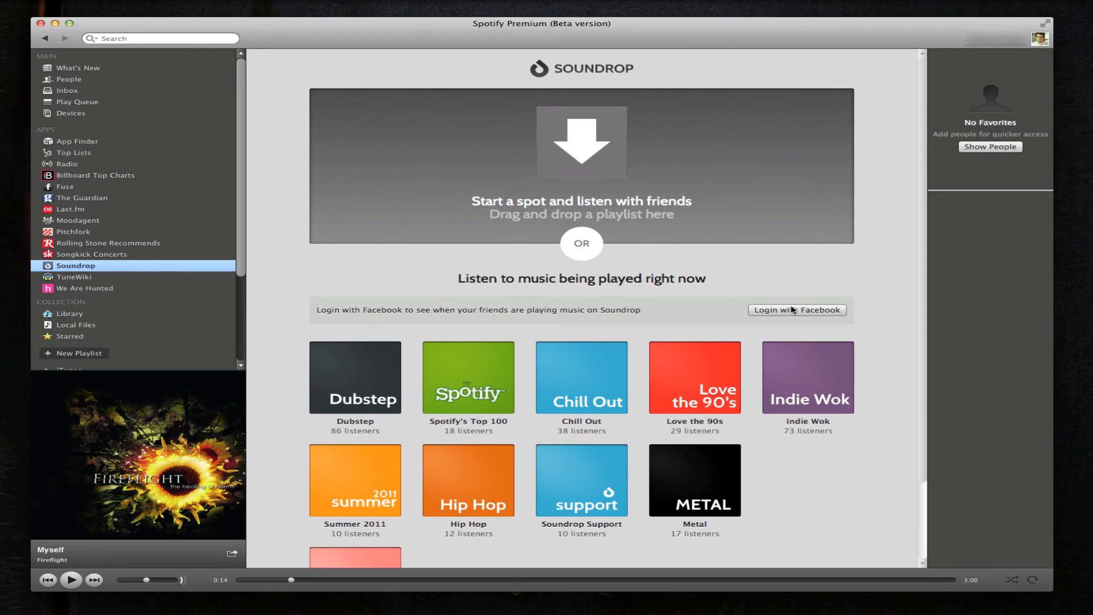
- Log Soundrop in with Facebook, allow its permissions, and browse the rooms before opening TuneWiki
{"action": "left_click", "coordinate": [796, 310]}
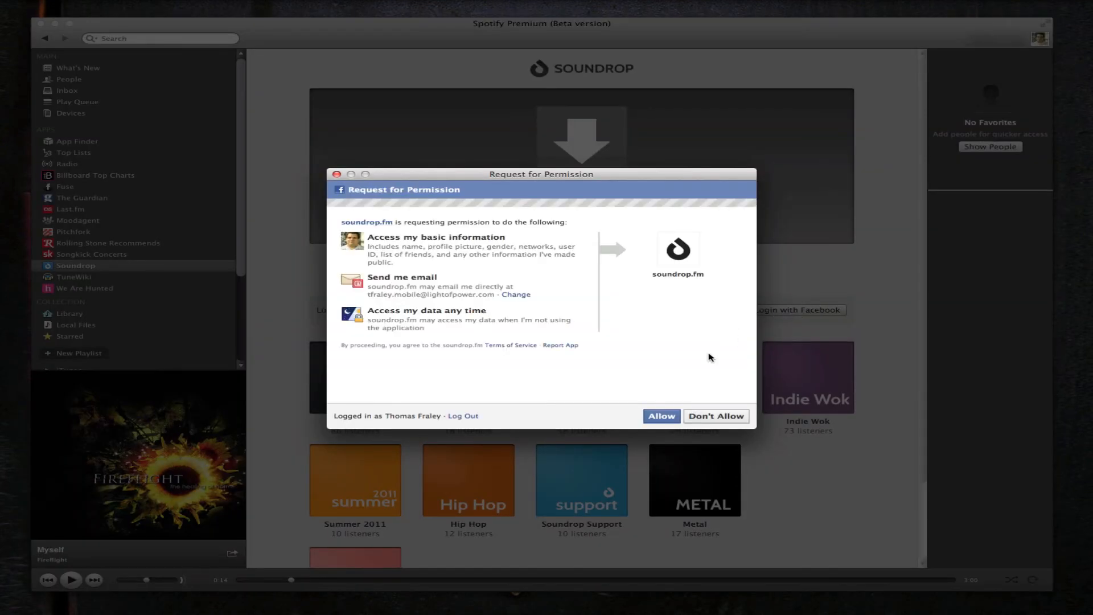
{"action": "left_click", "coordinate": [660, 416]}
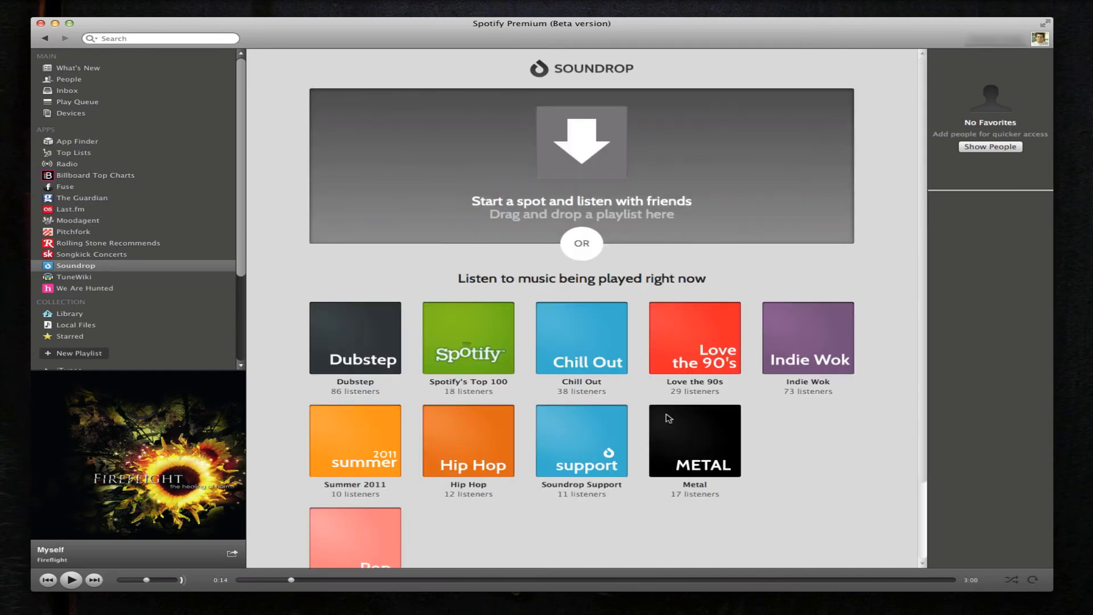
{"action": "mouse_move", "coordinate": [495, 179]}
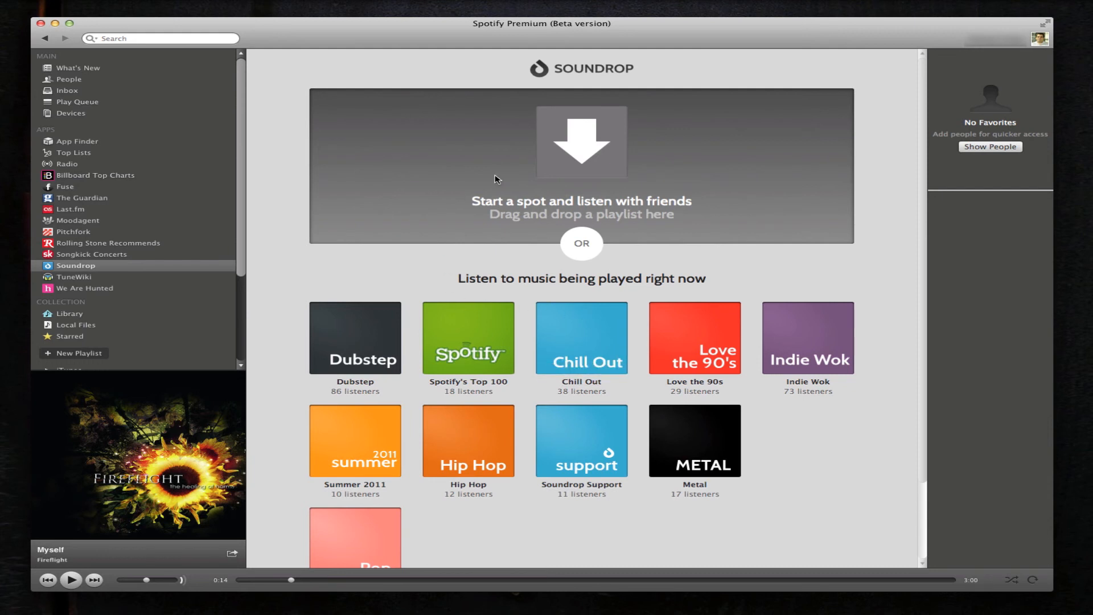
{"action": "scroll", "scroll_direction": "down", "scroll_amount": 3}
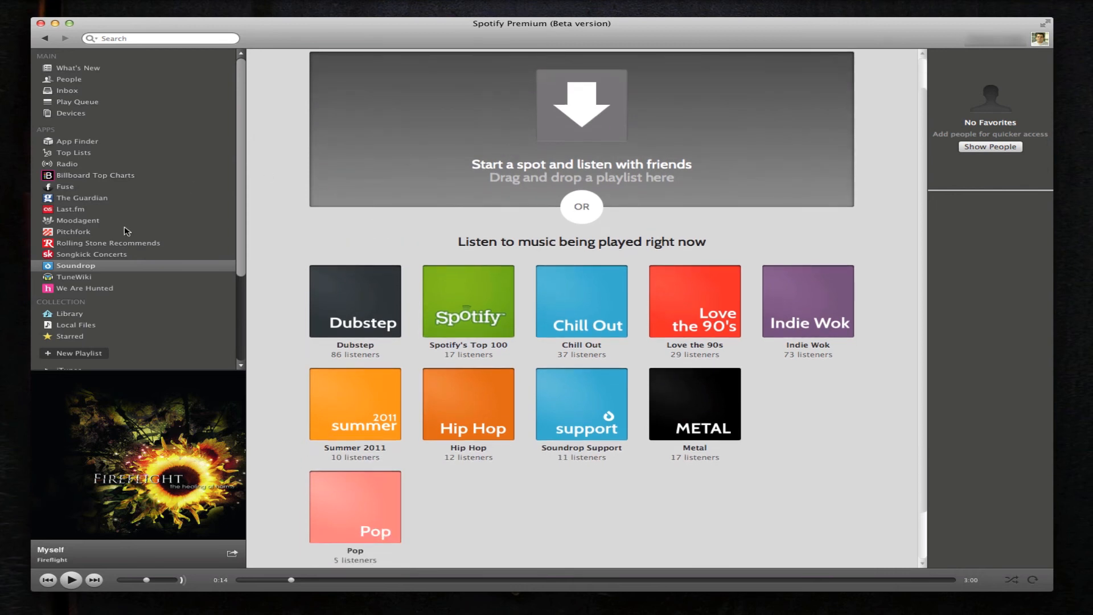
{"action": "left_click", "coordinate": [74, 277]}
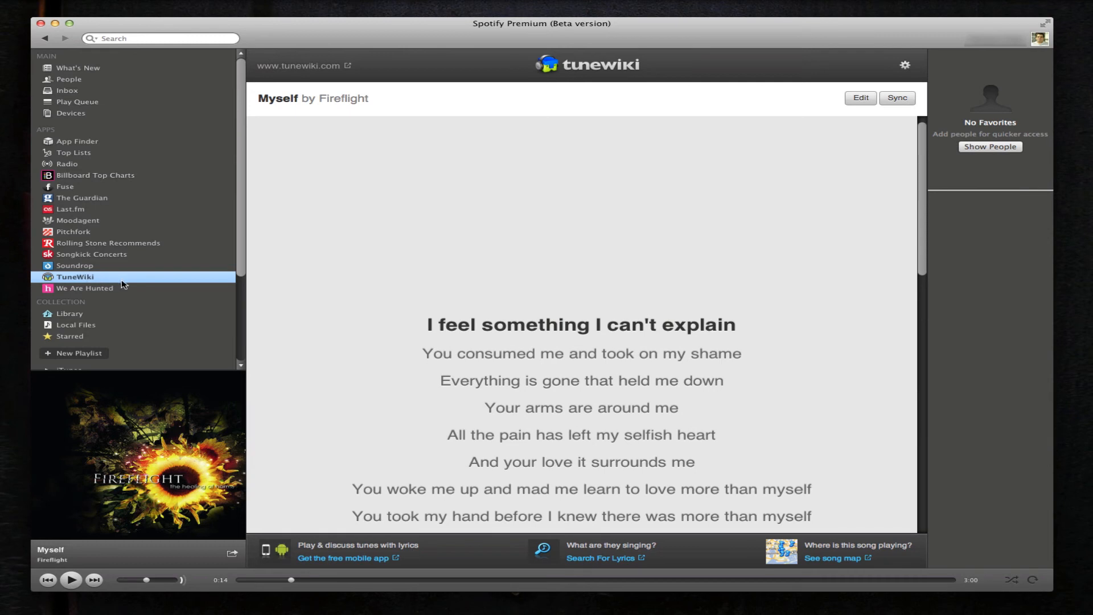
{"action": "mouse_move", "coordinate": [310, 294]}
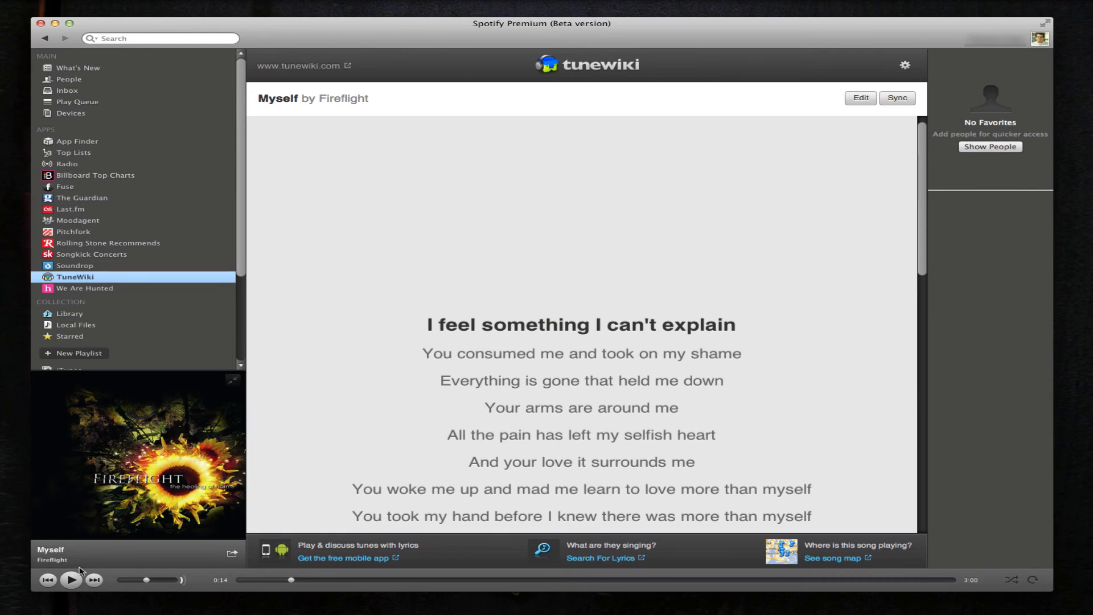
- Play Myself by Fireflight with TuneWiki's lyrics scrolling along, then pause it
{"action": "left_click", "coordinate": [71, 579]}
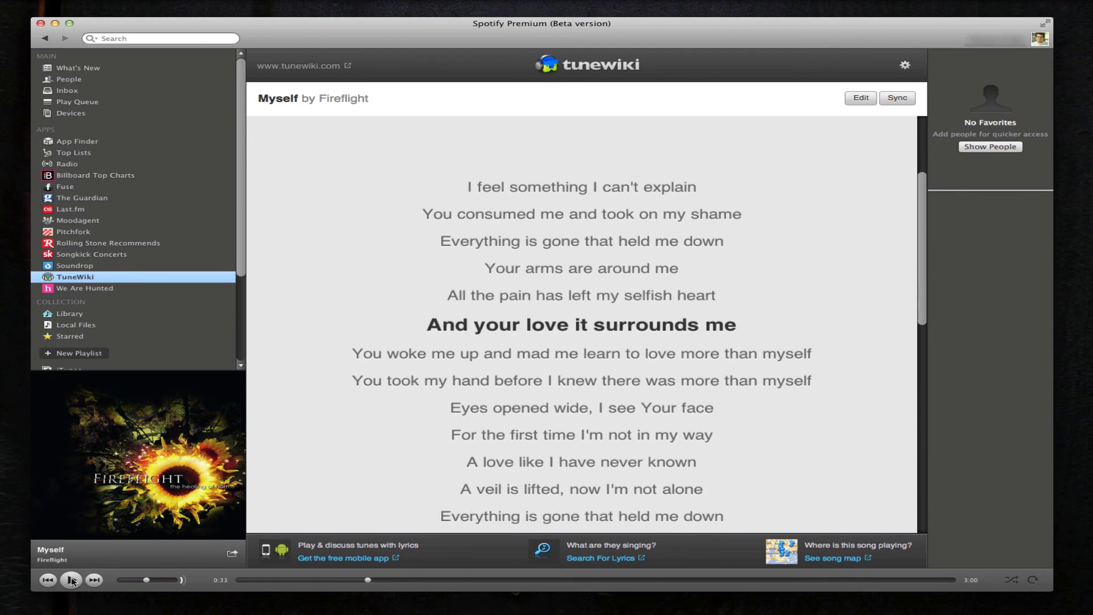
{"action": "left_click", "coordinate": [85, 288]}
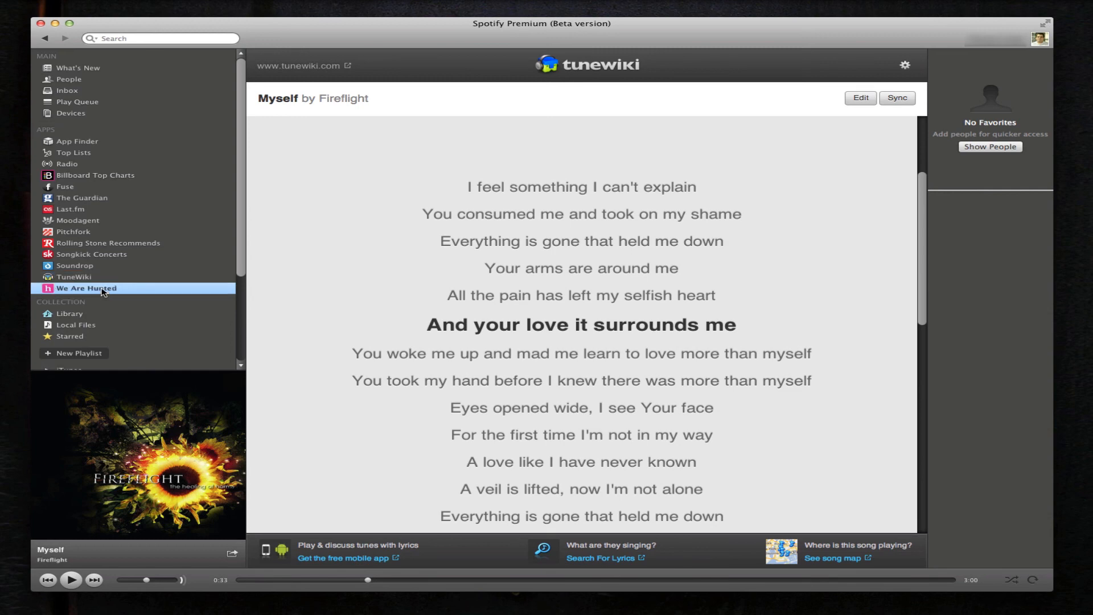
- Look over We Are Hunted's Emerging Chart, then go back to App Finder
{"action": "left_click", "coordinate": [87, 286]}
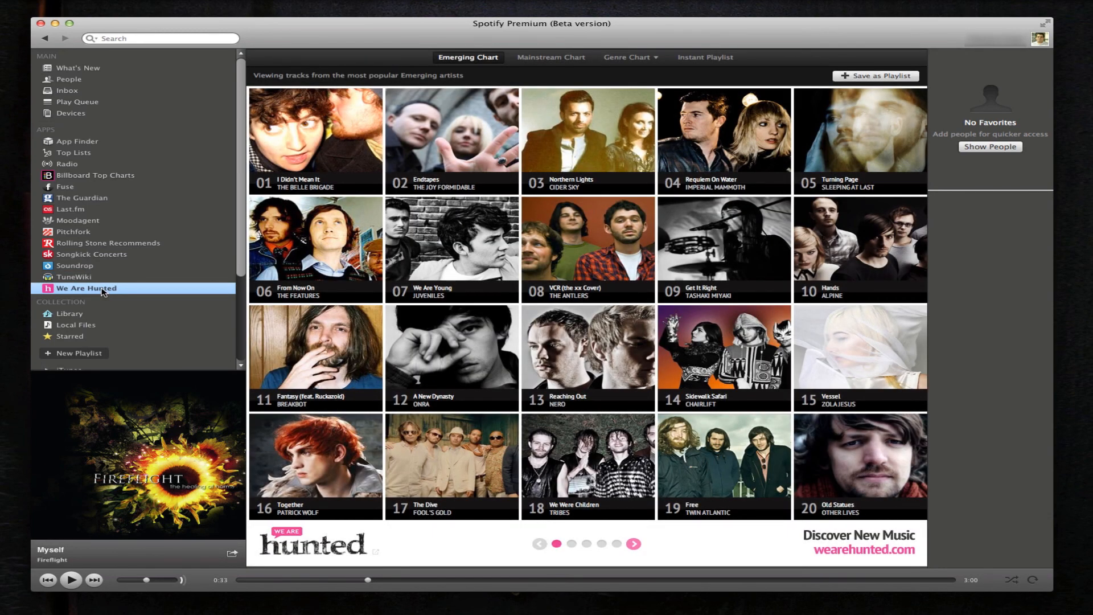
{"action": "mouse_move", "coordinate": [186, 267]}
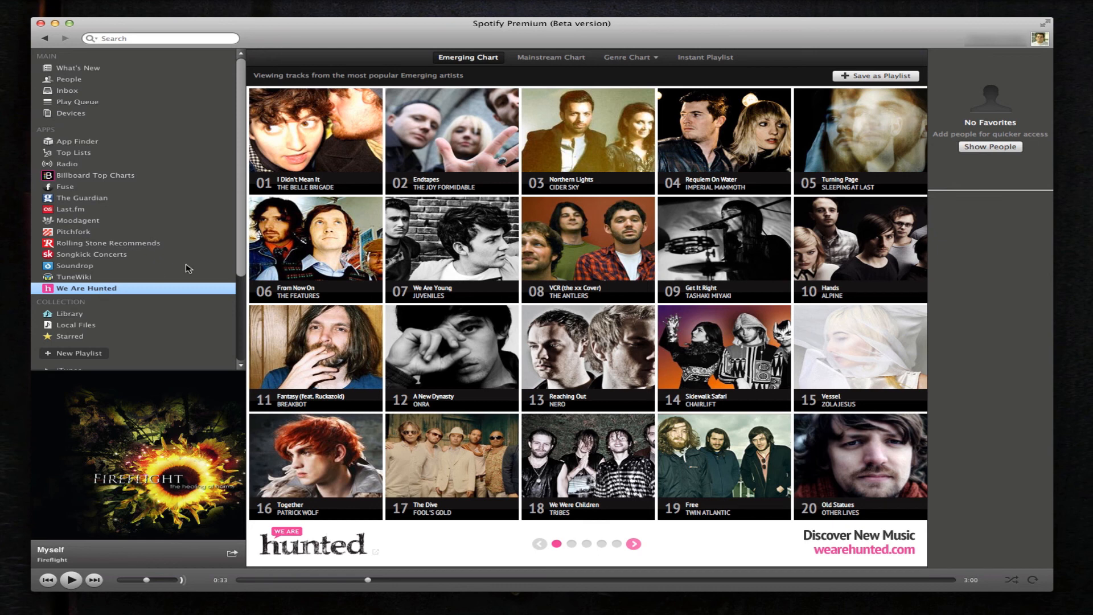
{"action": "mouse_move", "coordinate": [577, 252]}
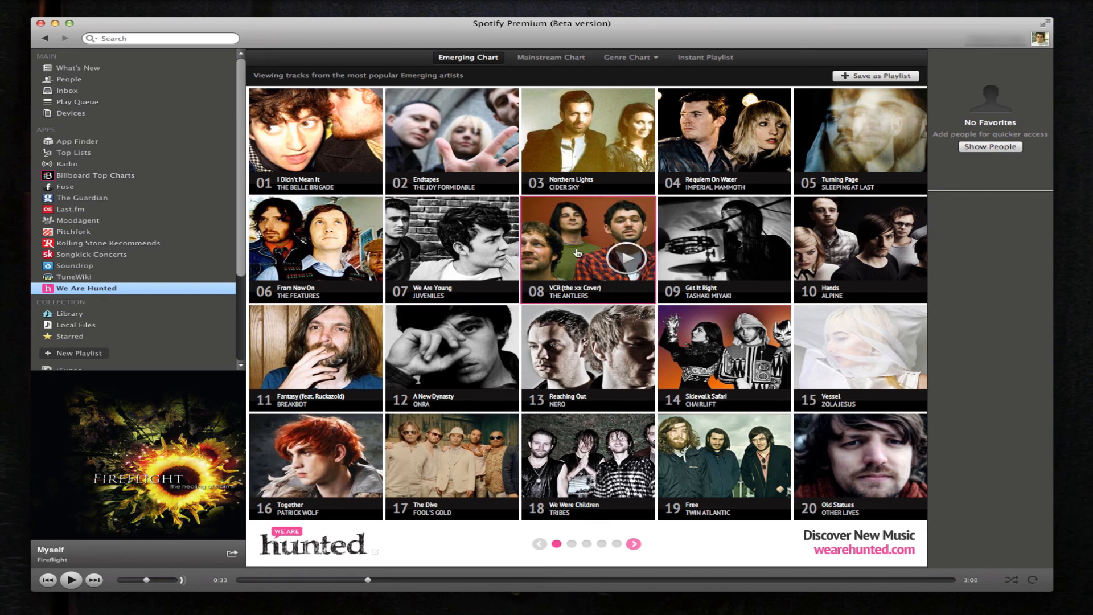
{"action": "mouse_move", "coordinate": [546, 202]}
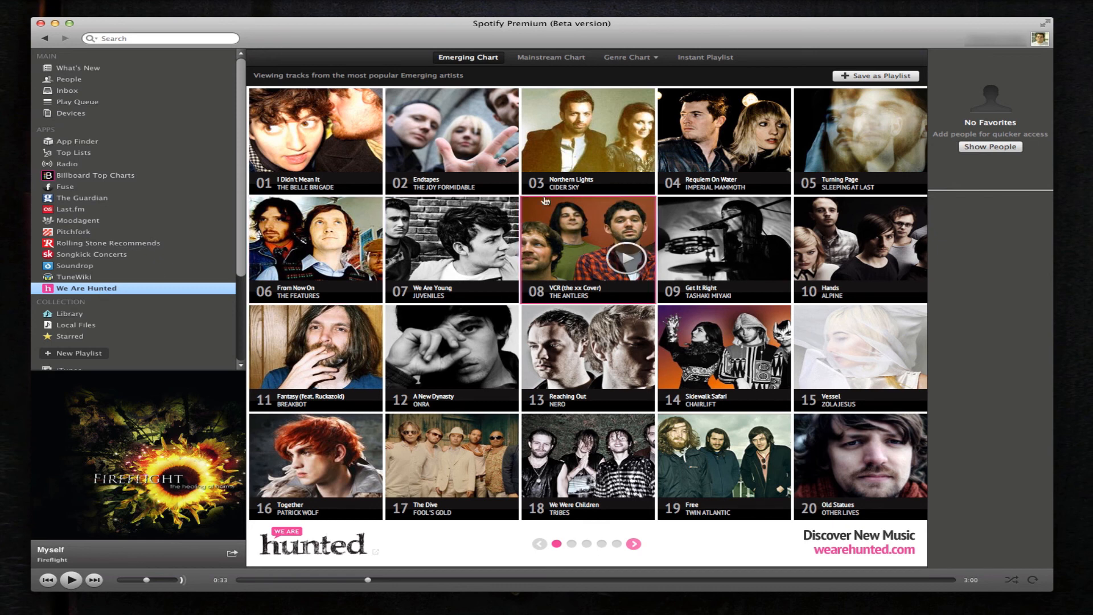
{"action": "mouse_move", "coordinate": [485, 184]}
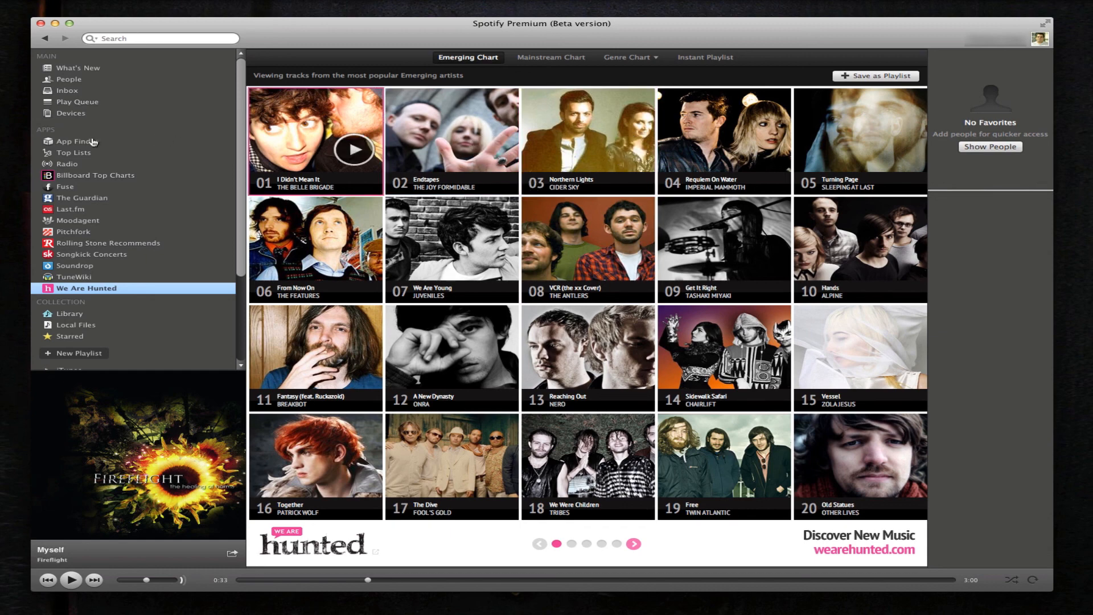
{"action": "left_click", "coordinate": [73, 140]}
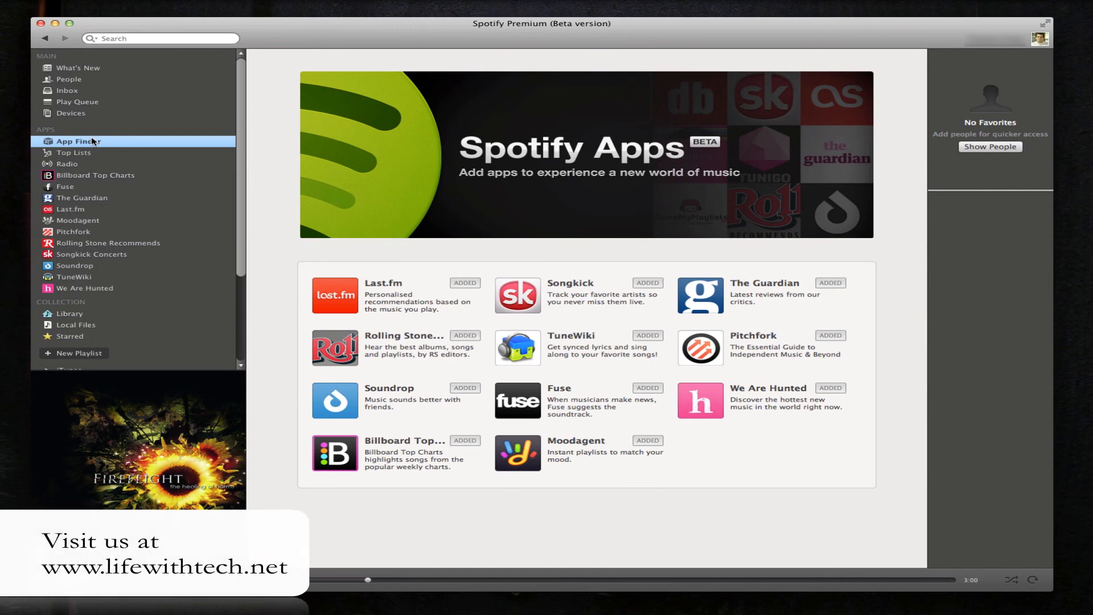